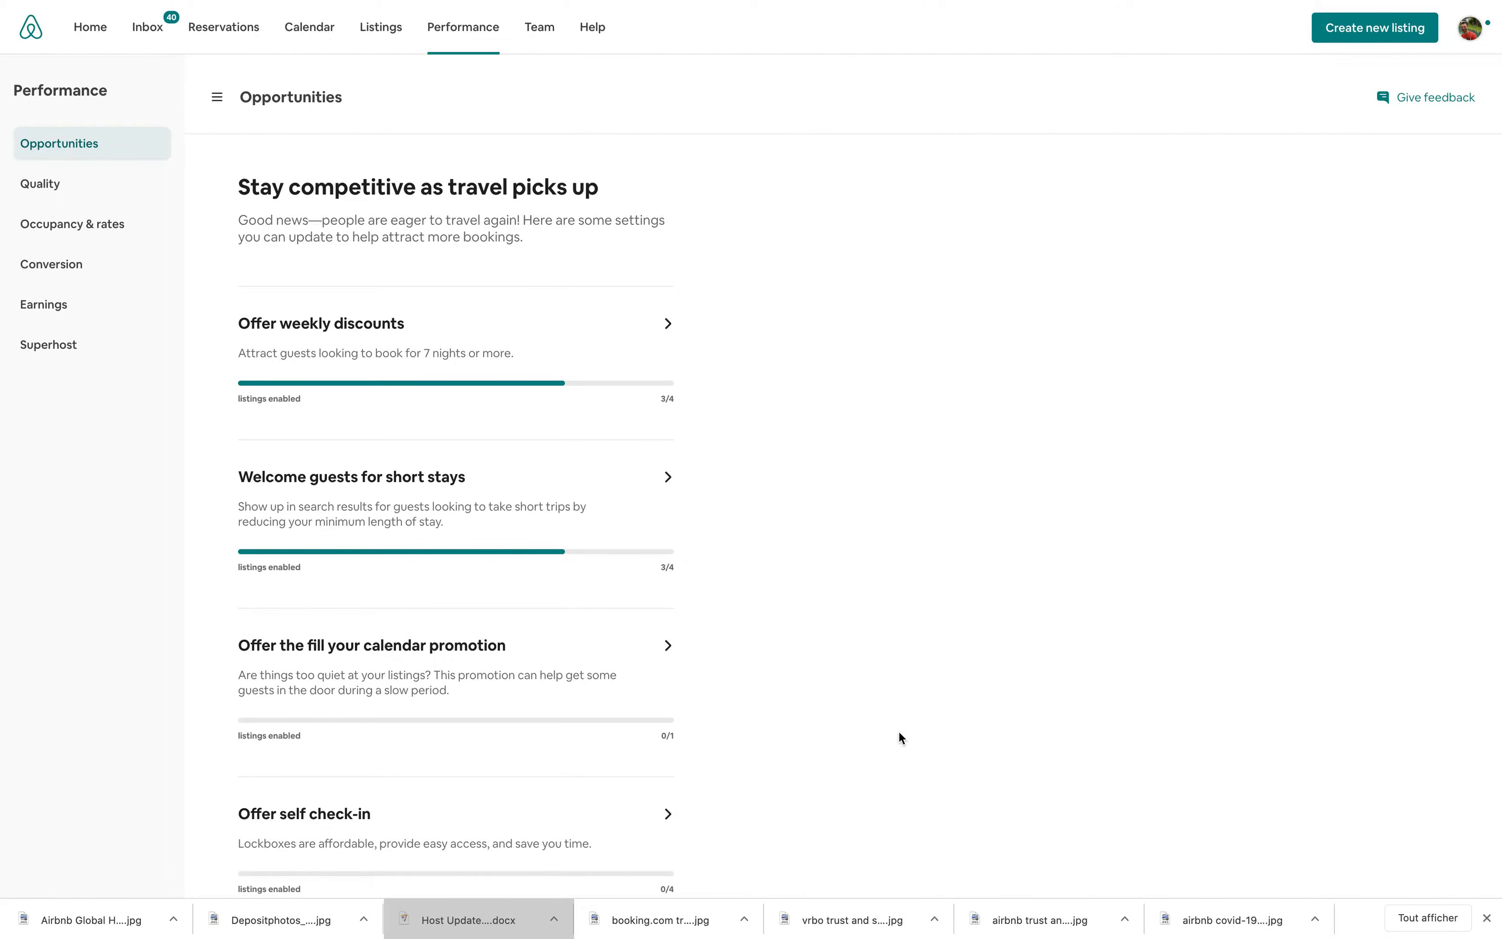
mouse_move(462, 38)
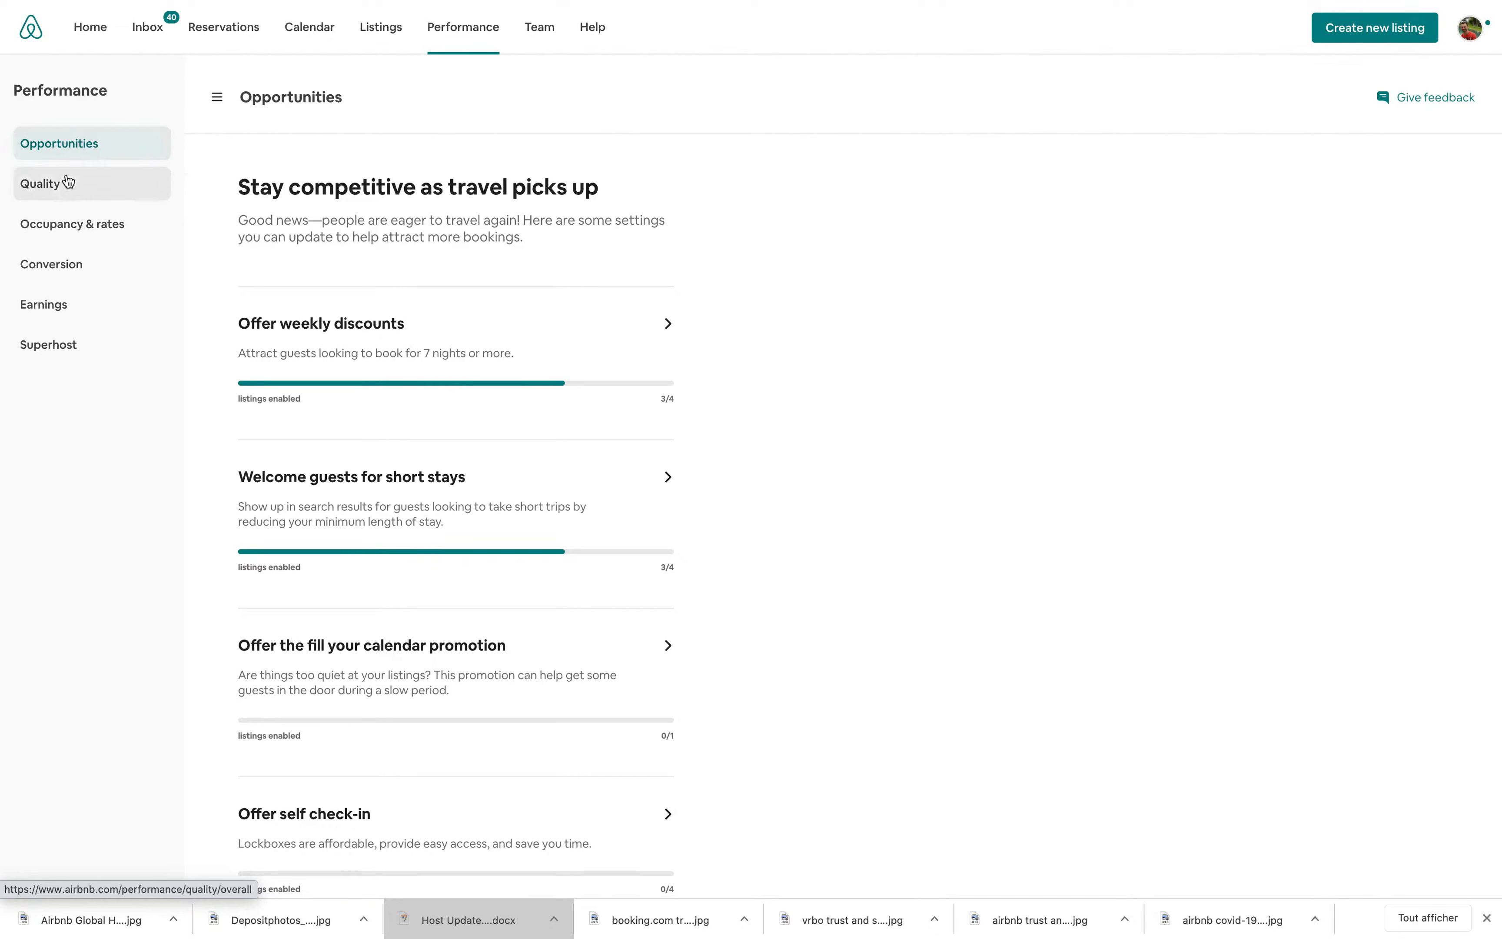
mouse_move(72, 223)
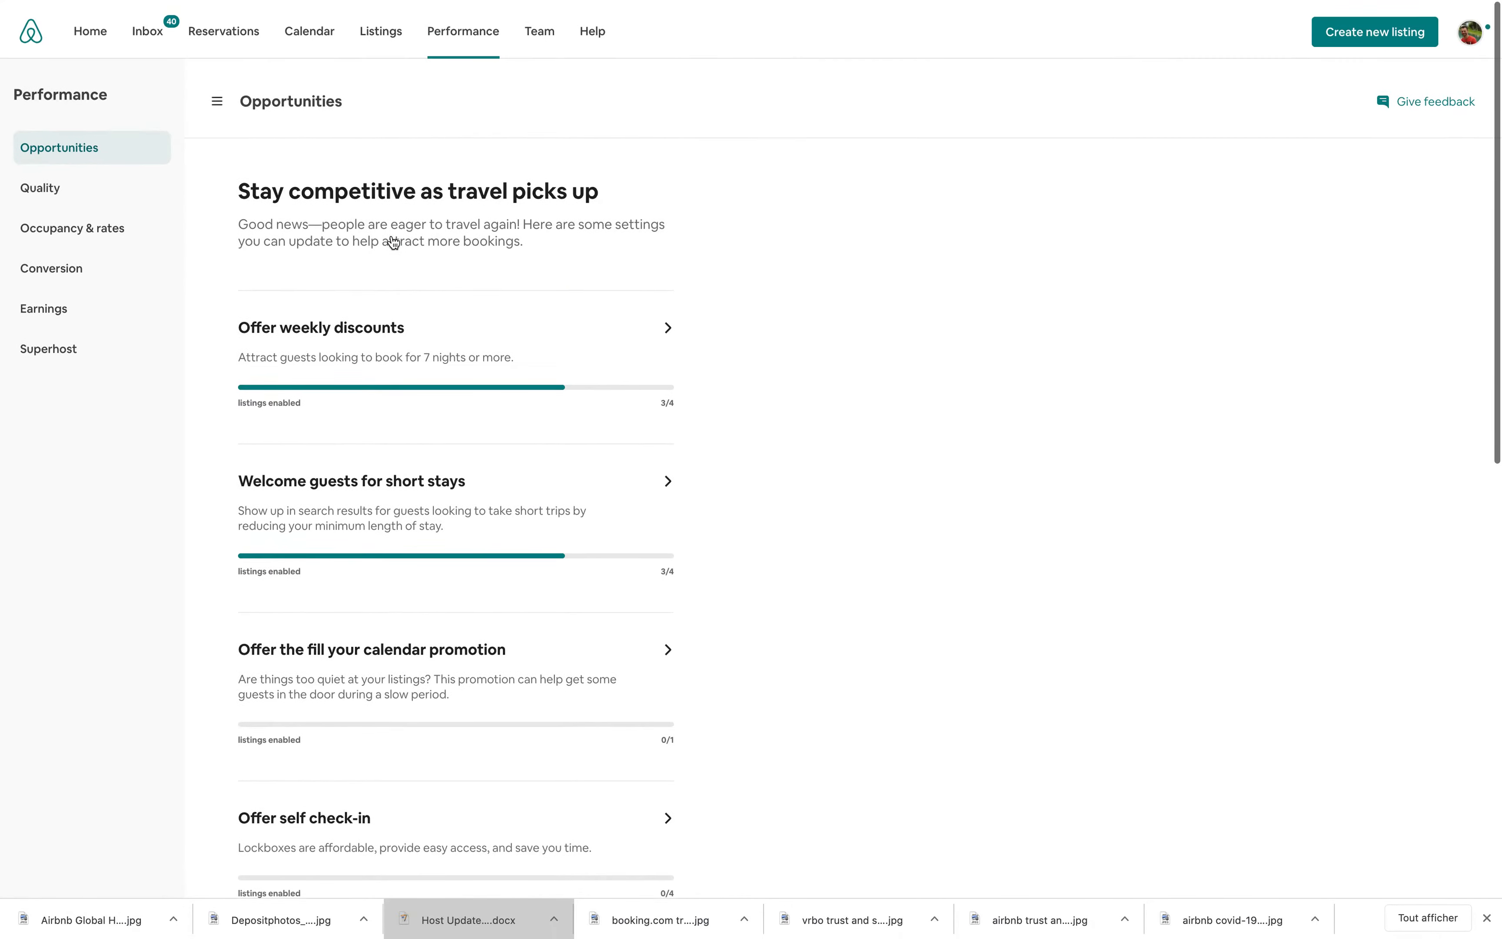
scroll(down, 3)
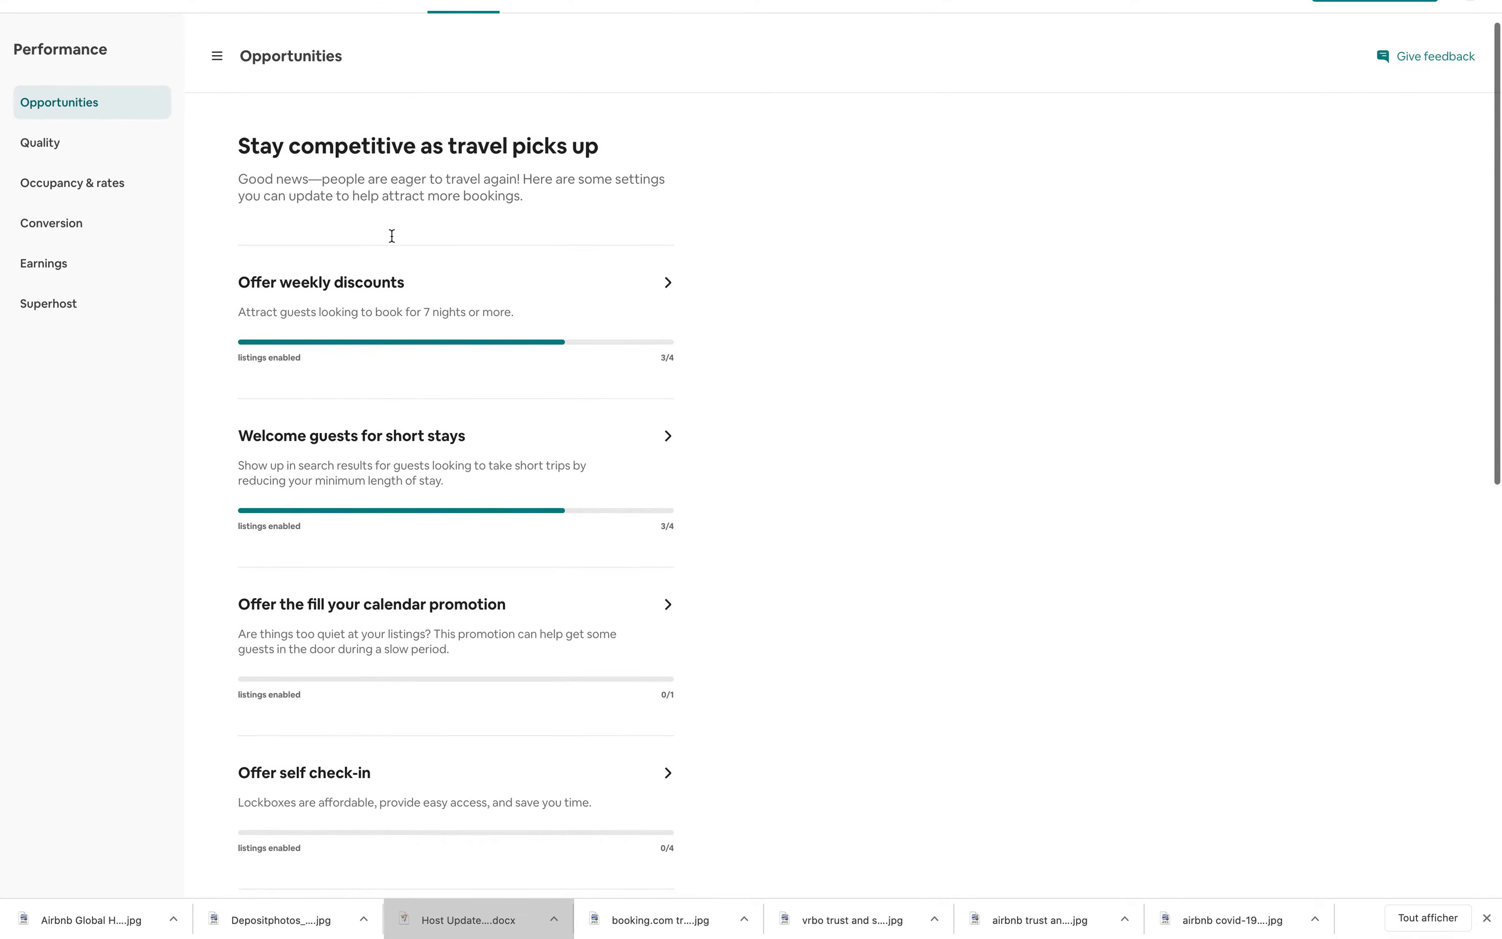
scroll(down, 3)
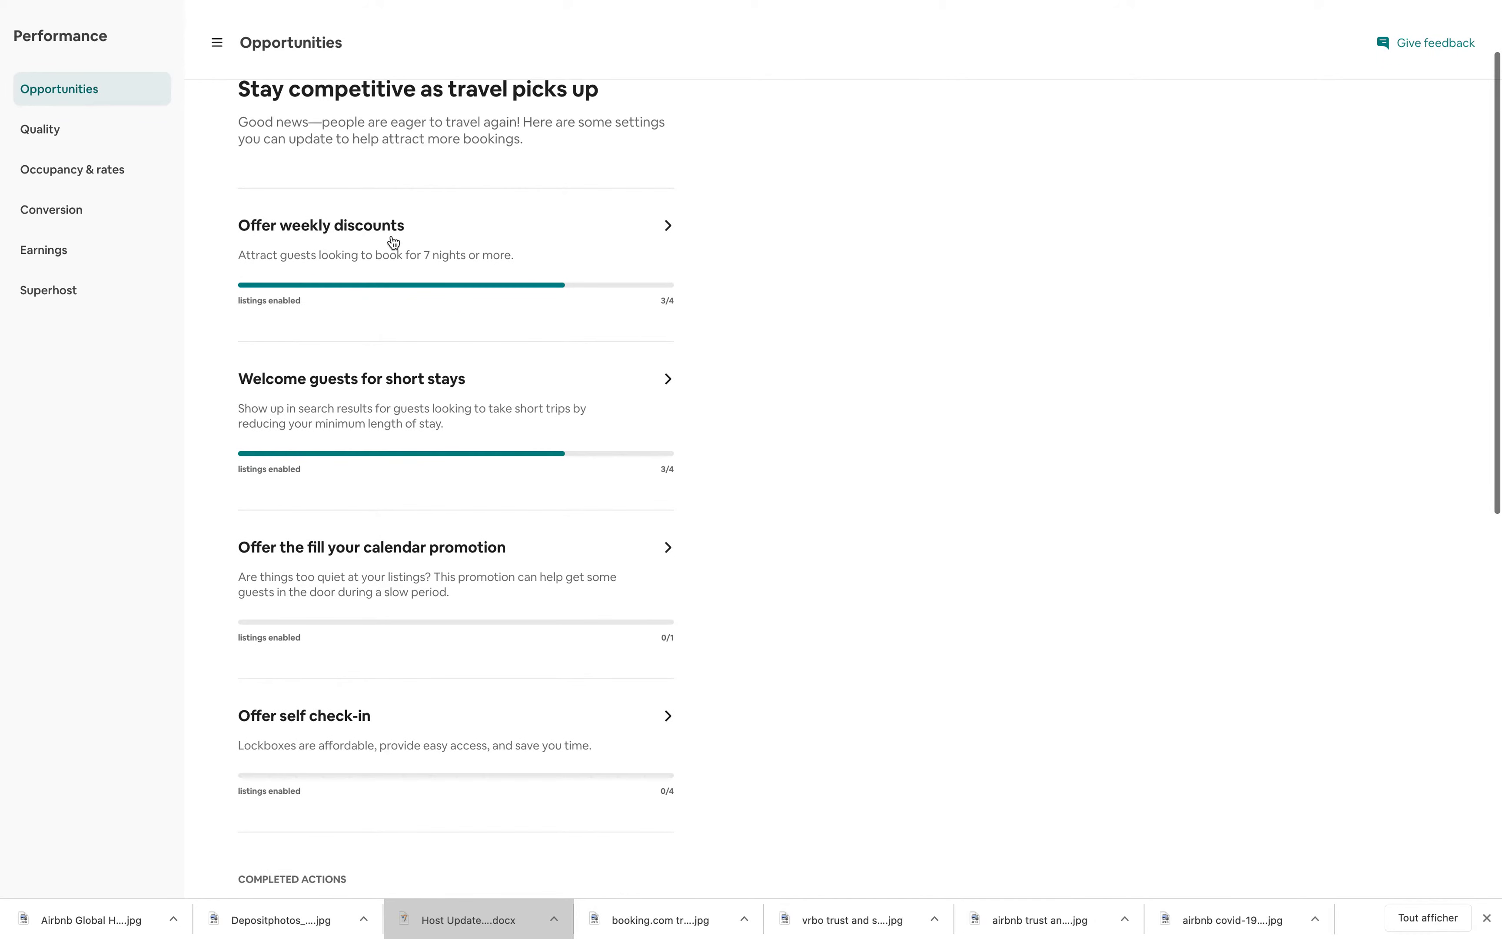
mouse_move(323, 237)
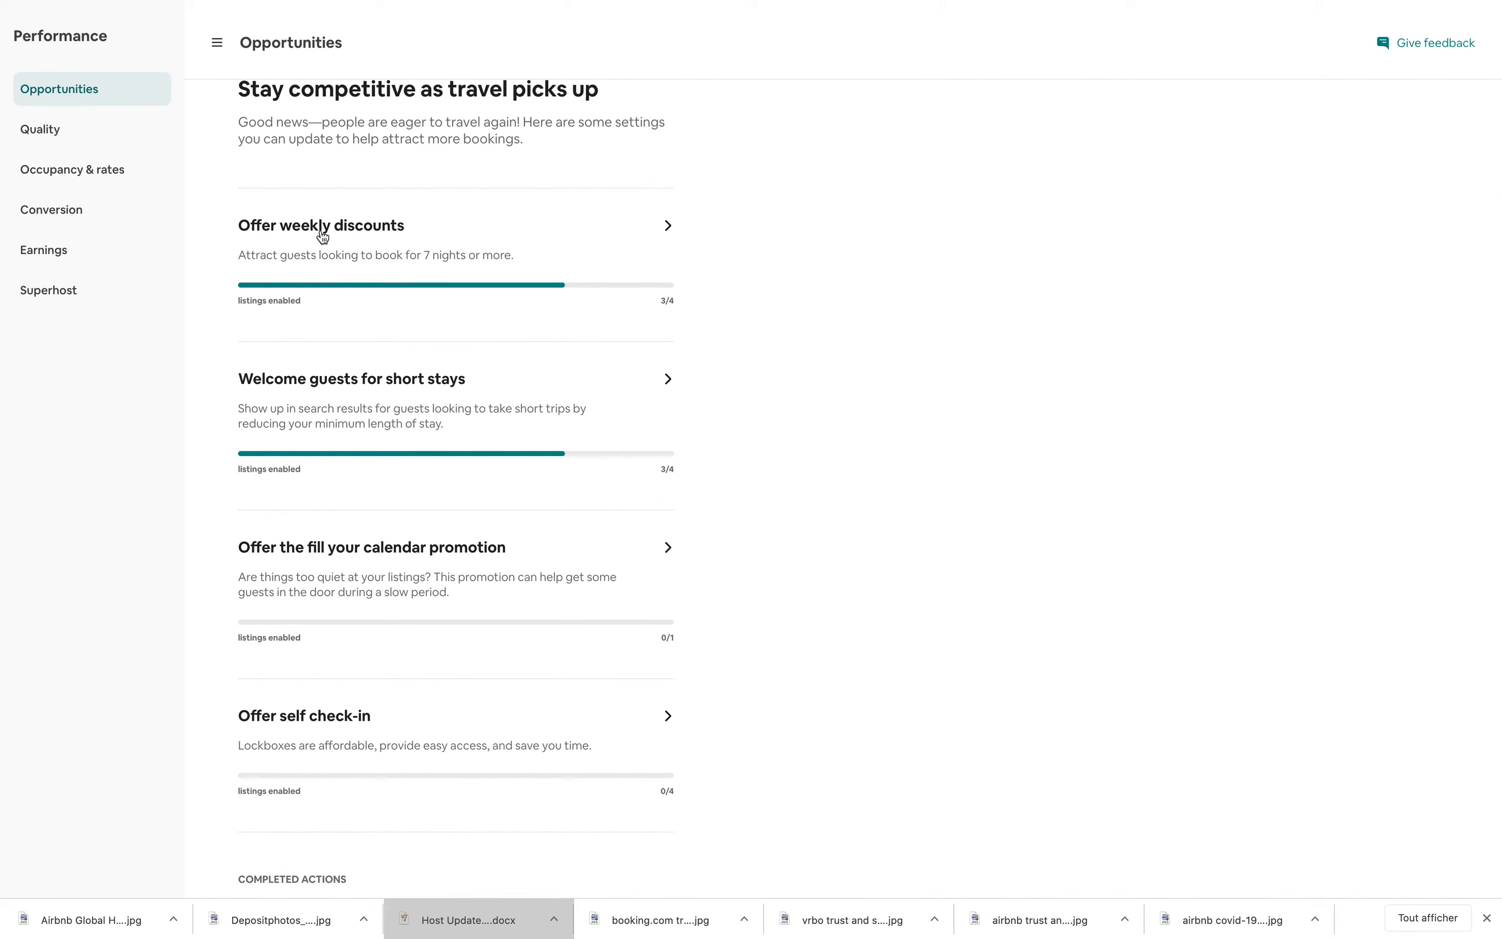
mouse_move(285, 270)
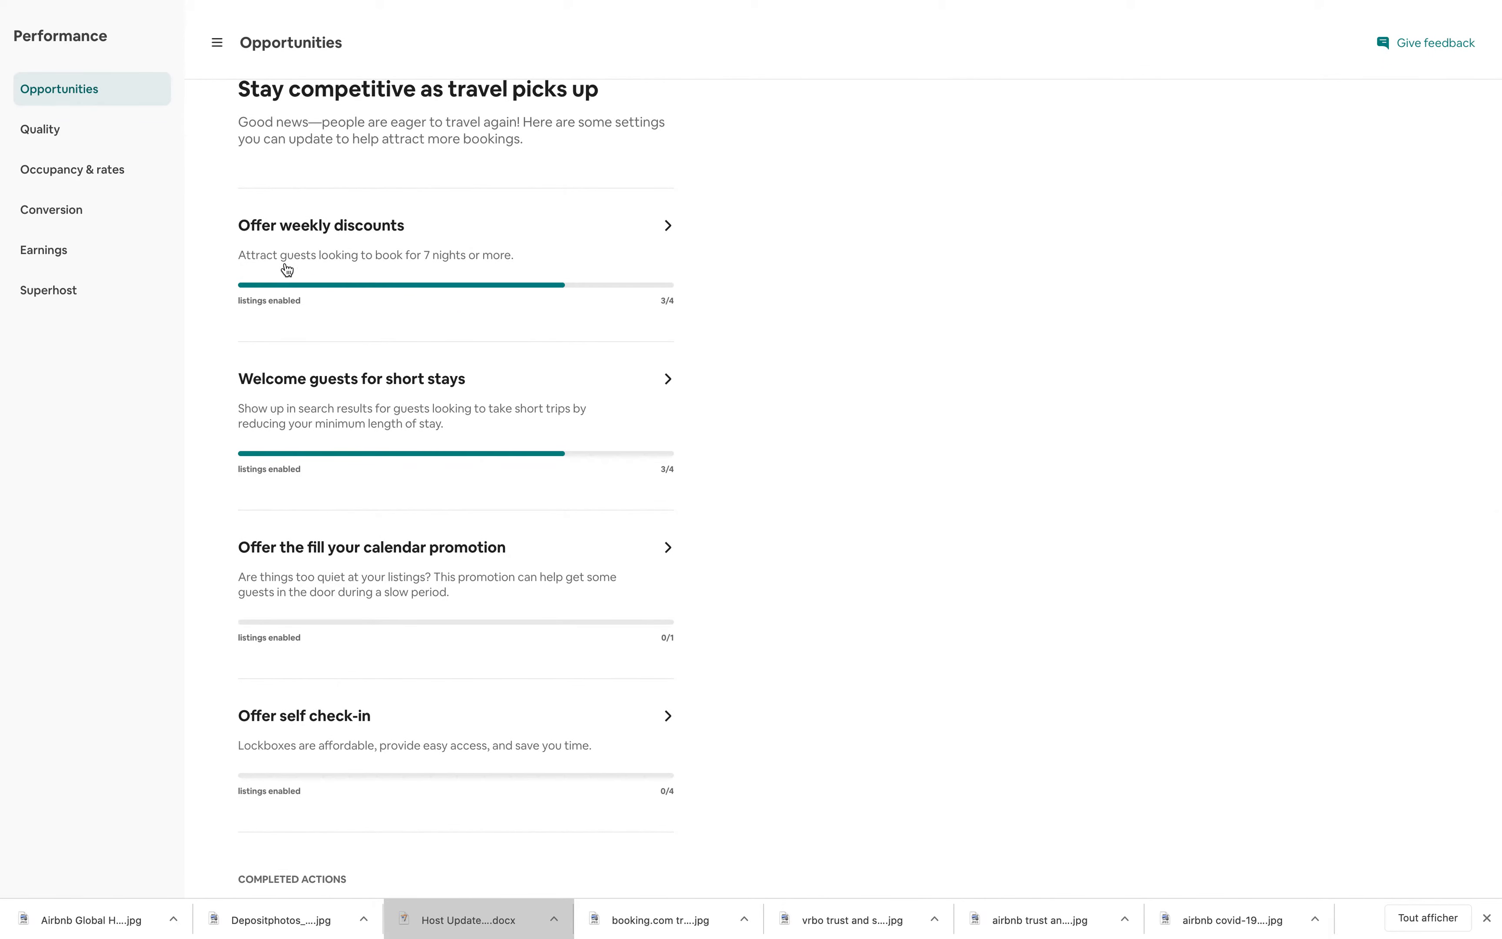
mouse_move(391, 270)
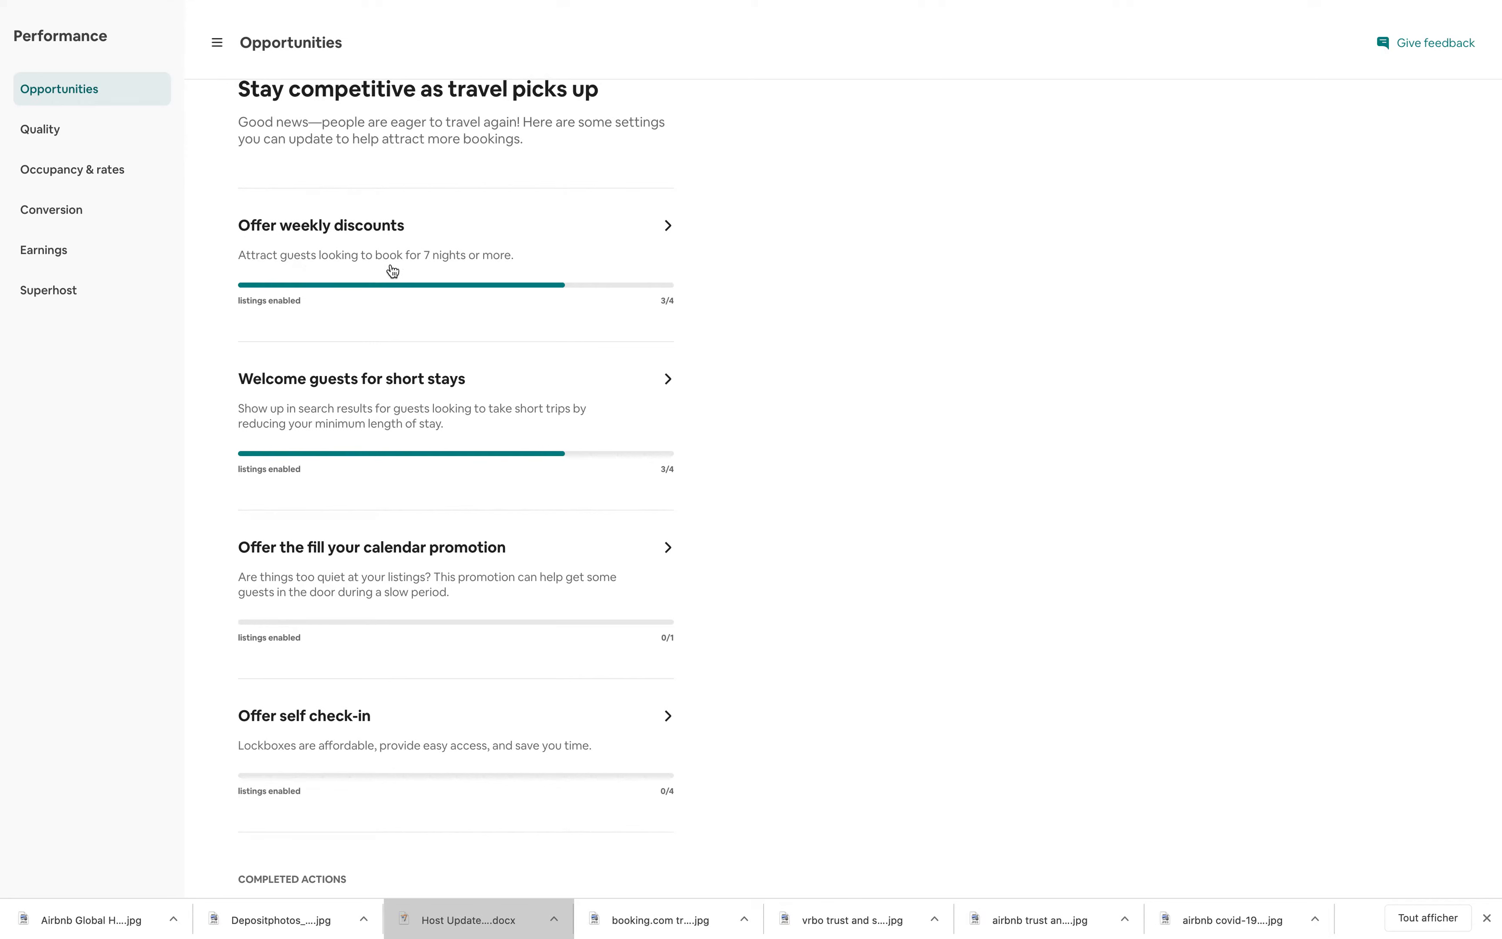
mouse_move(656, 295)
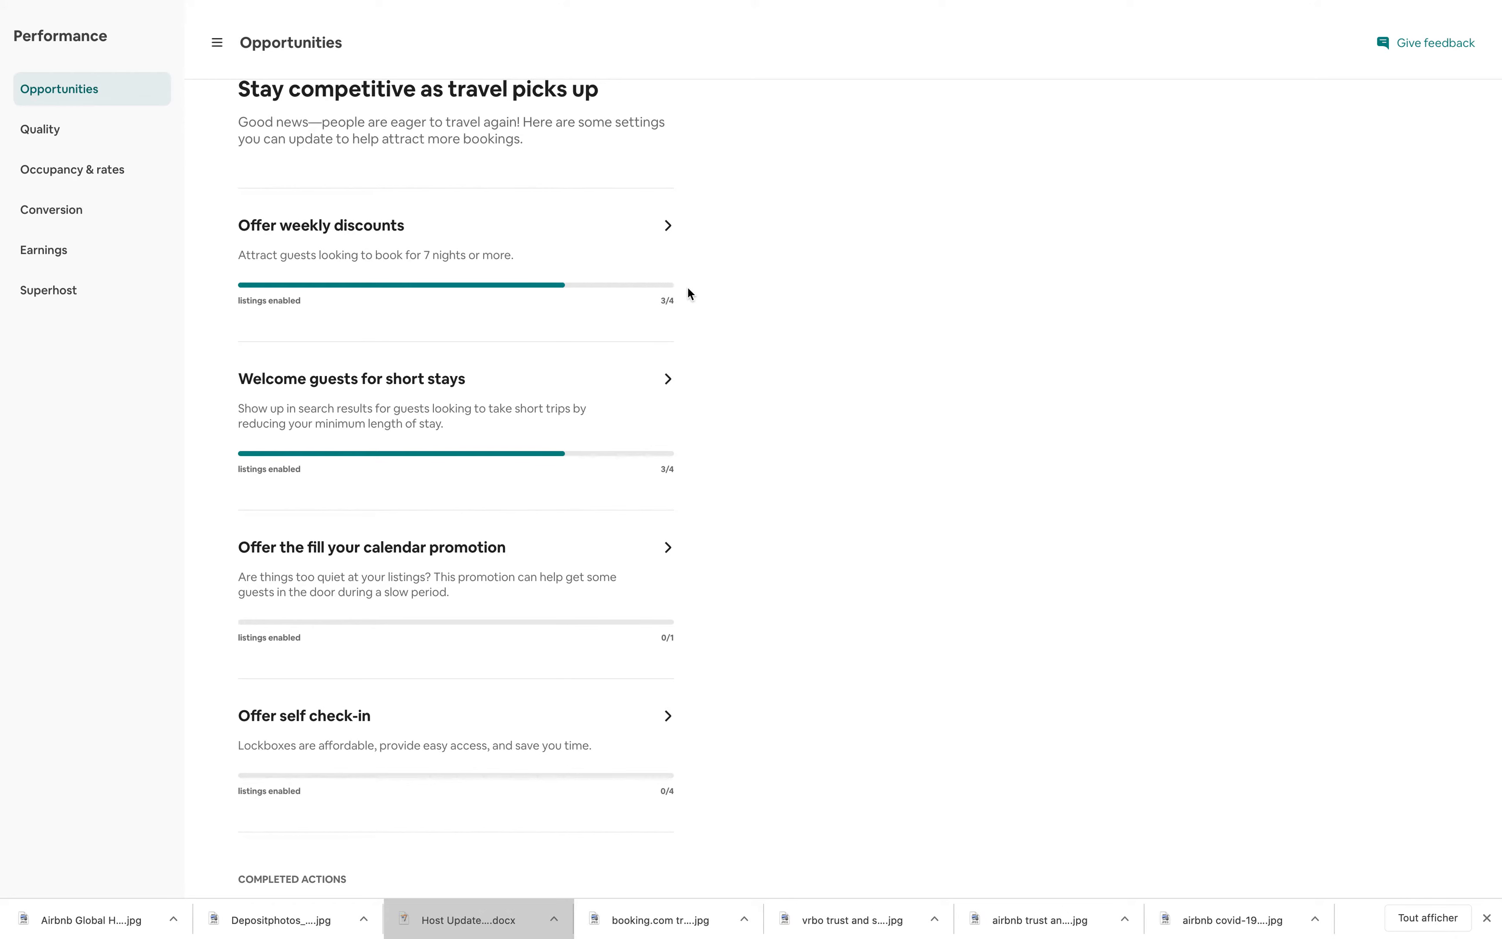
mouse_move(663, 236)
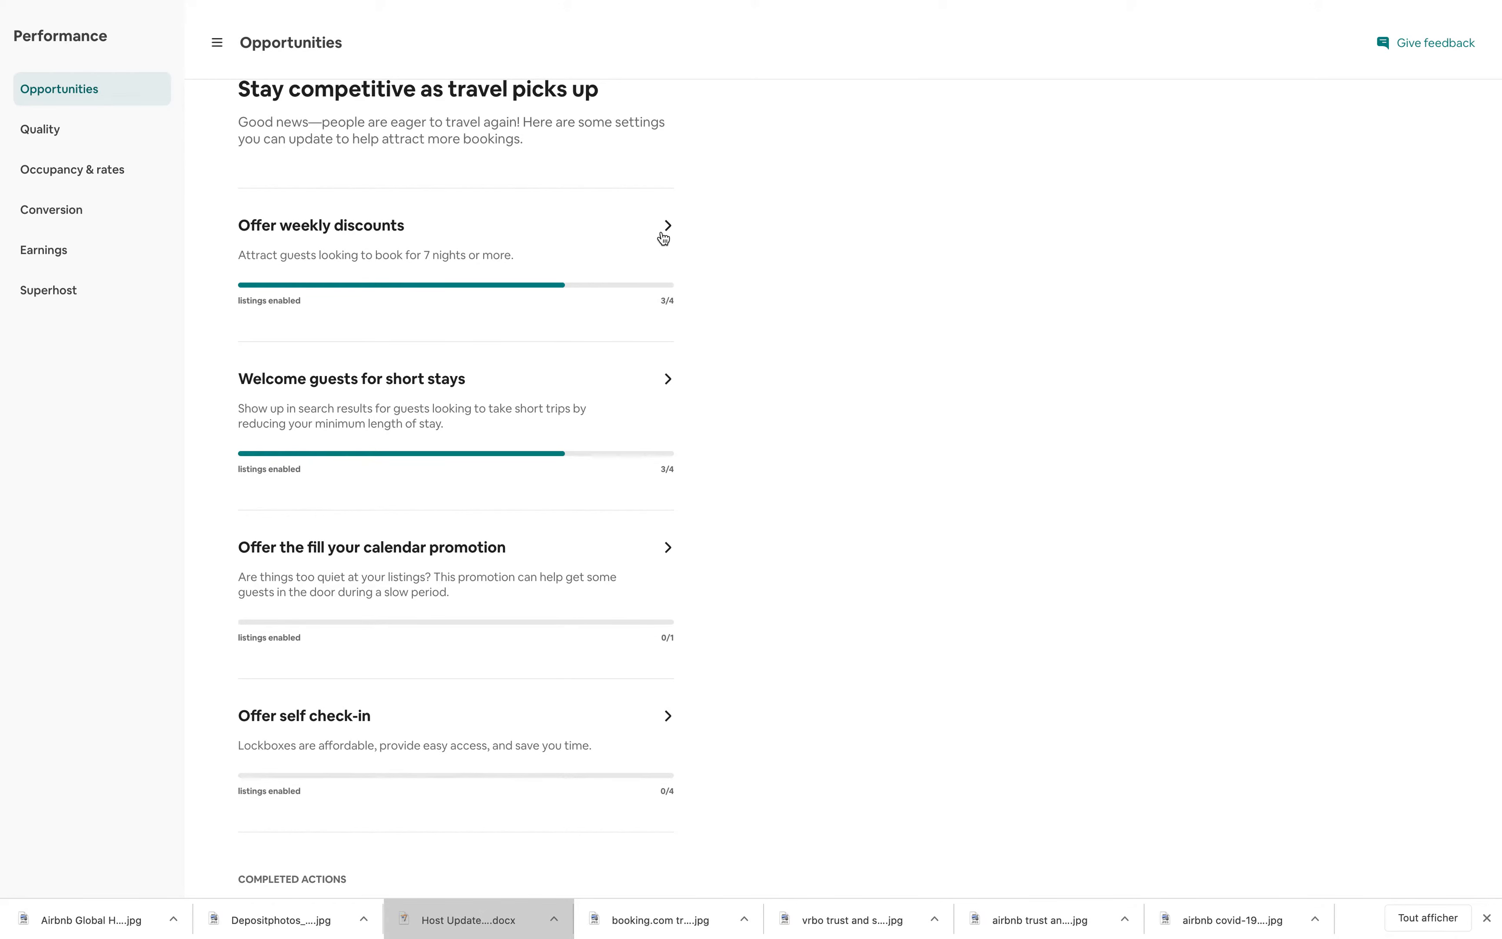
click(455, 225)
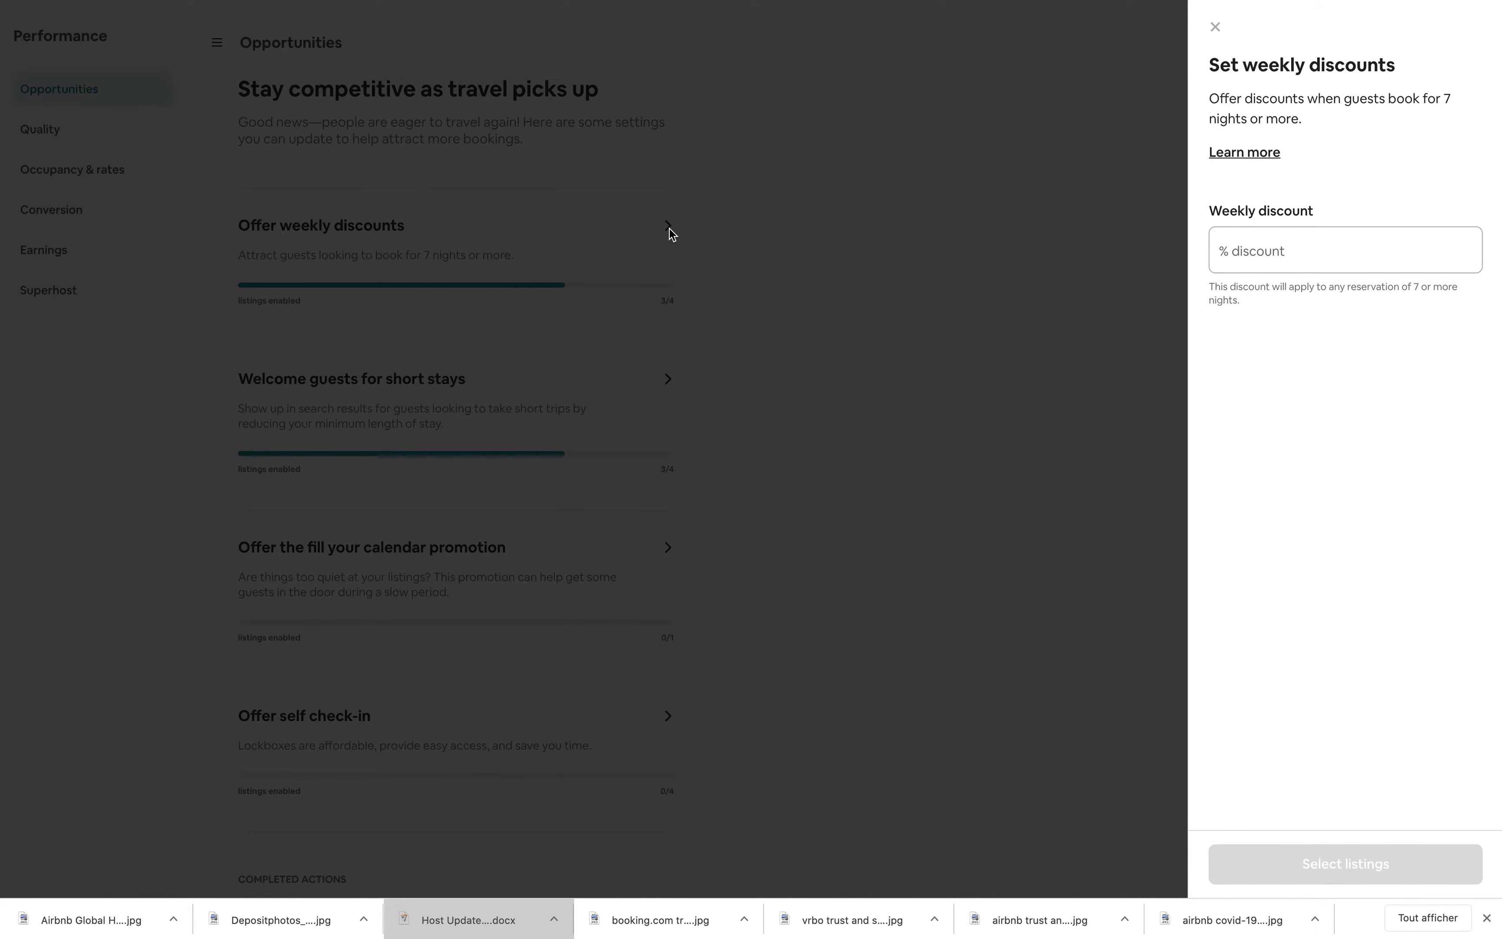
mouse_move(1299, 80)
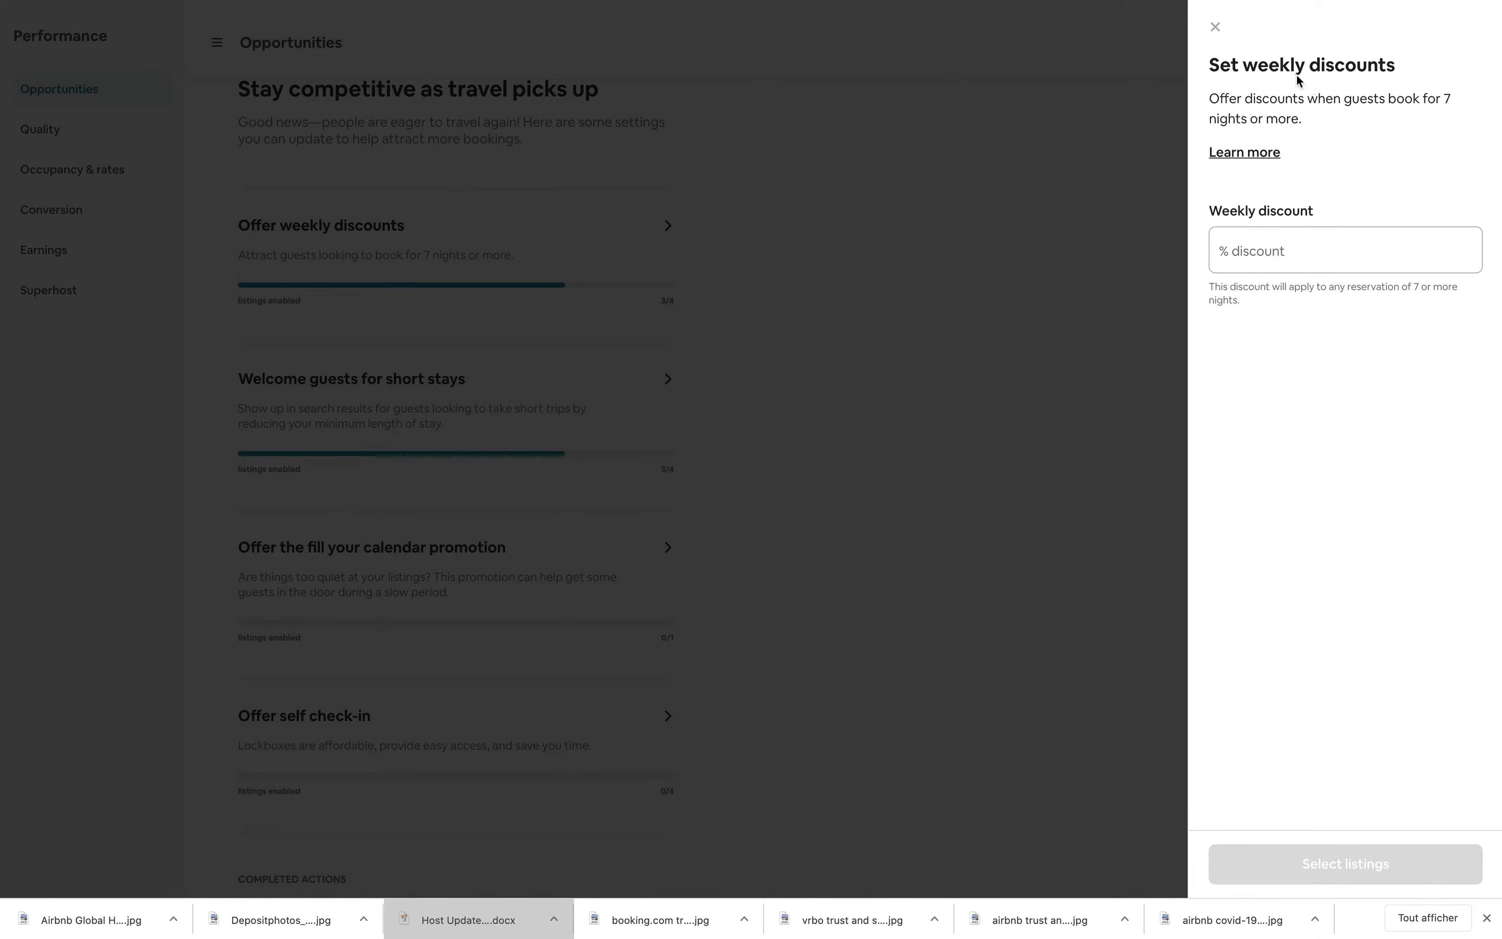
click(1214, 26)
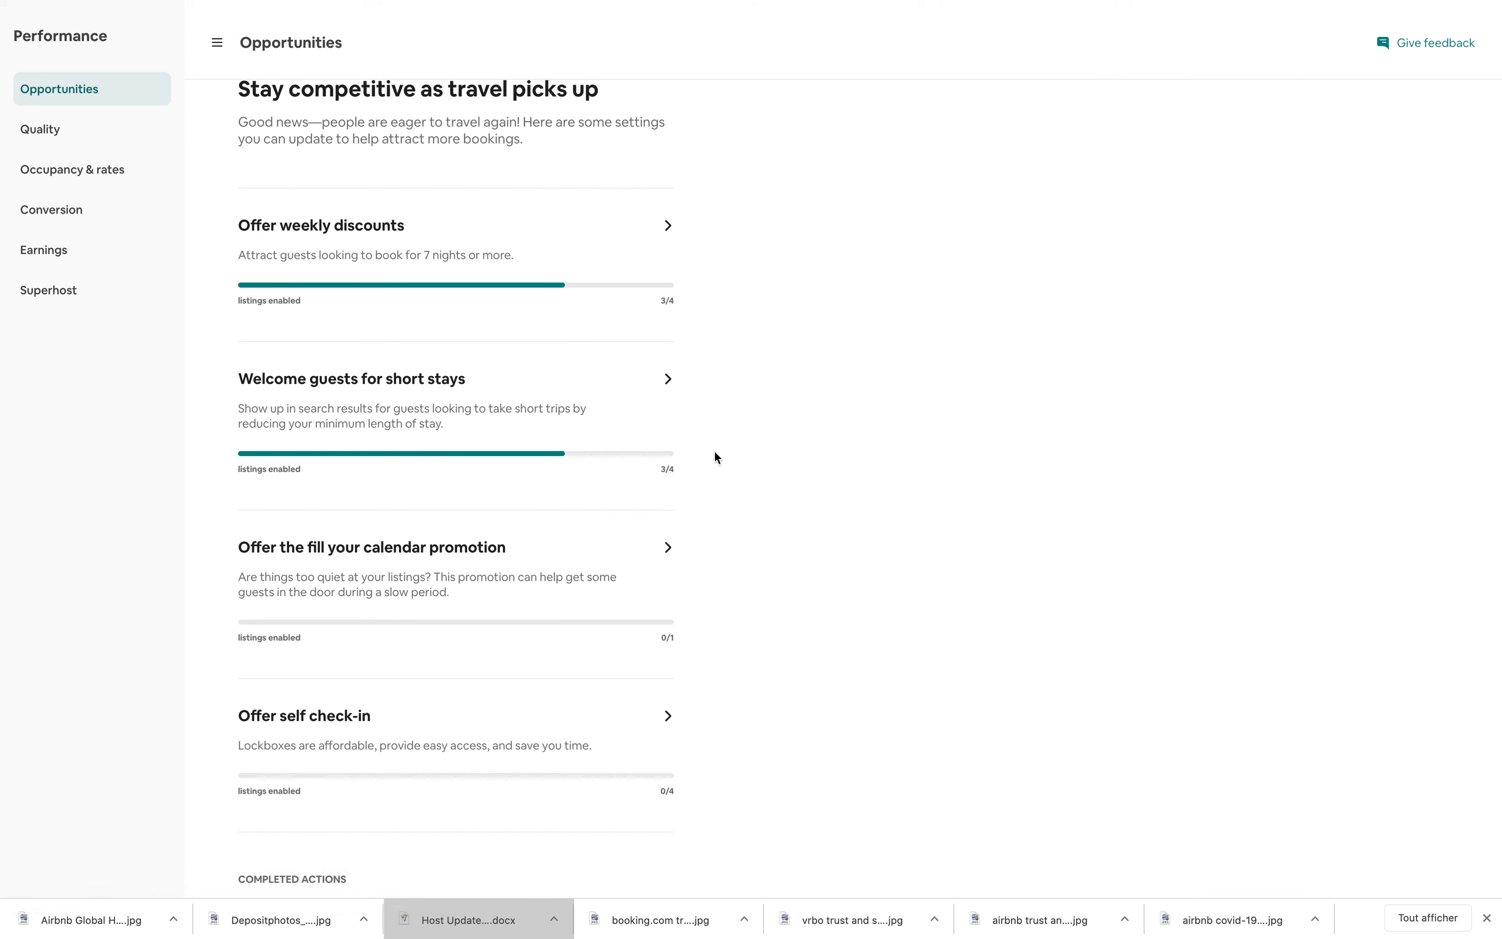
mouse_move(423, 403)
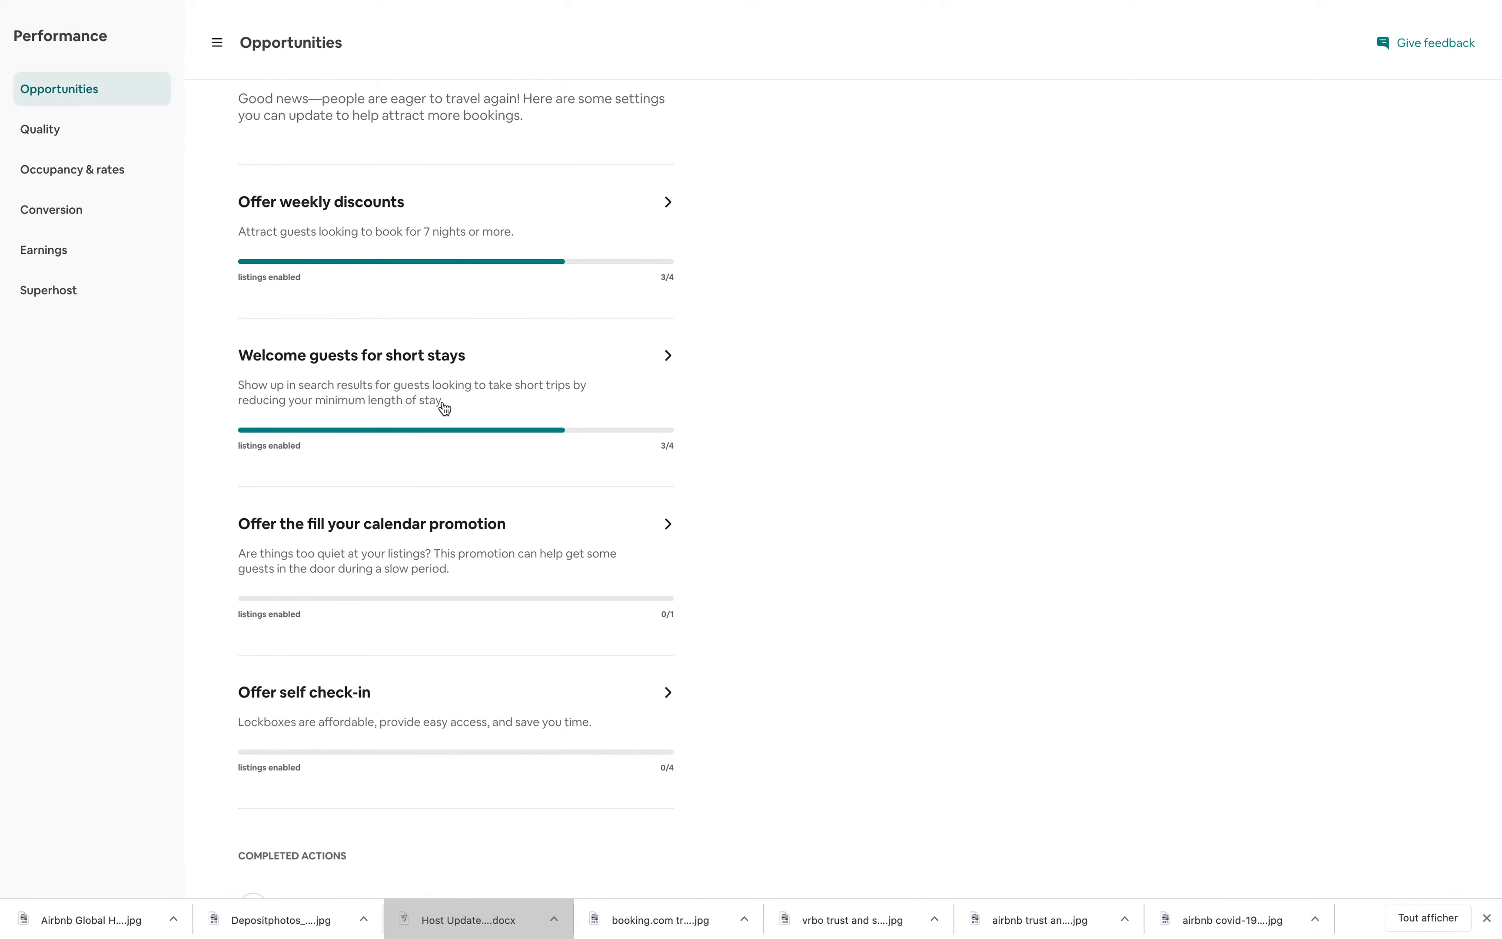
mouse_move(514, 410)
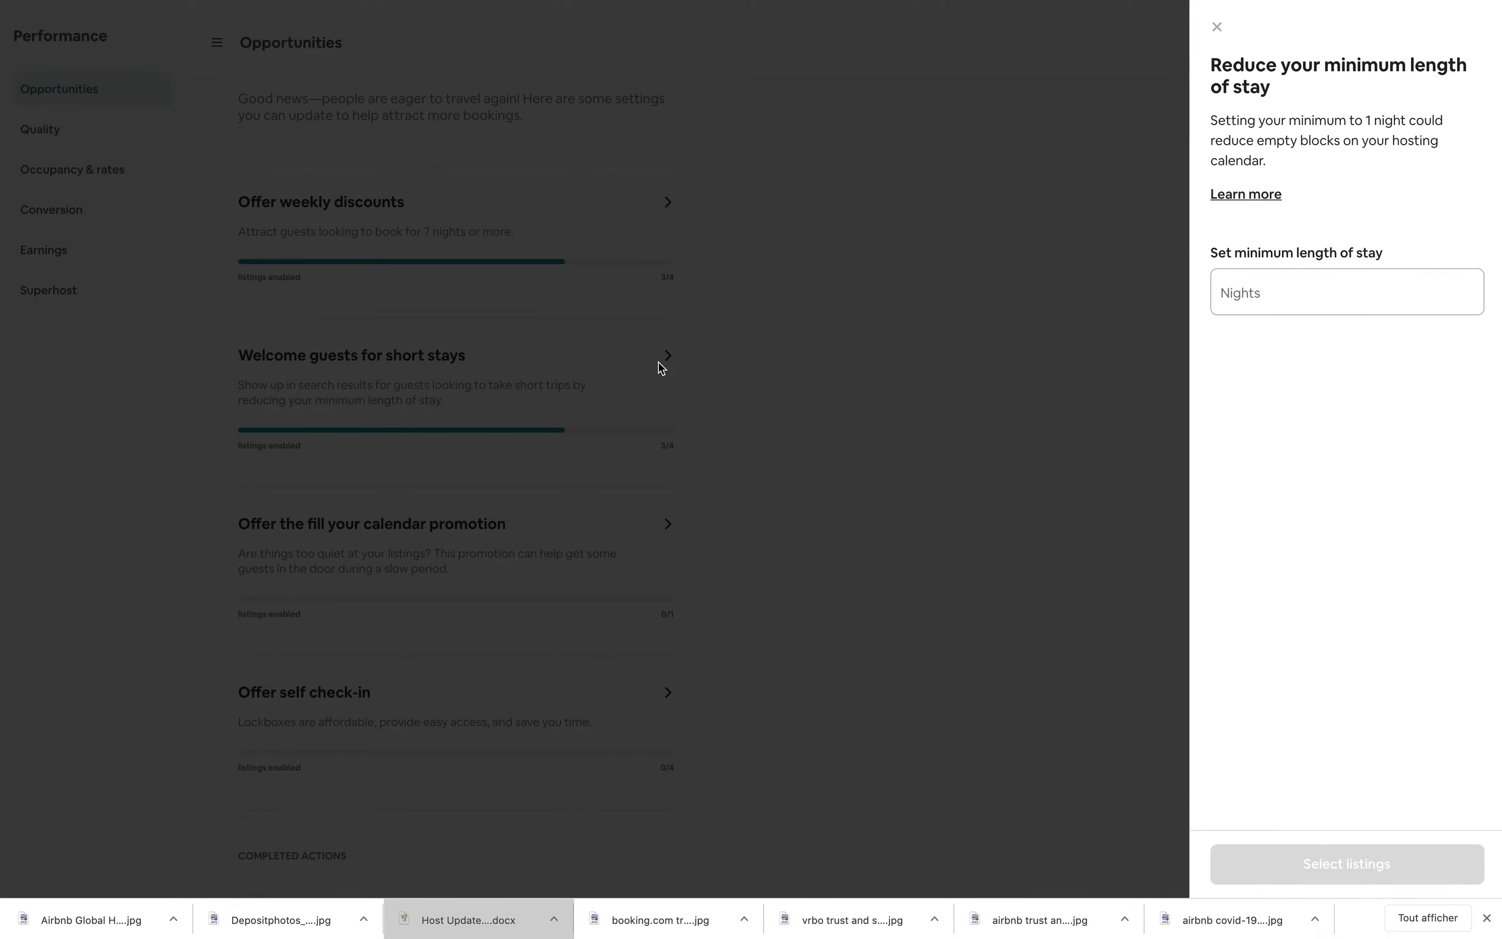
mouse_move(1077, 289)
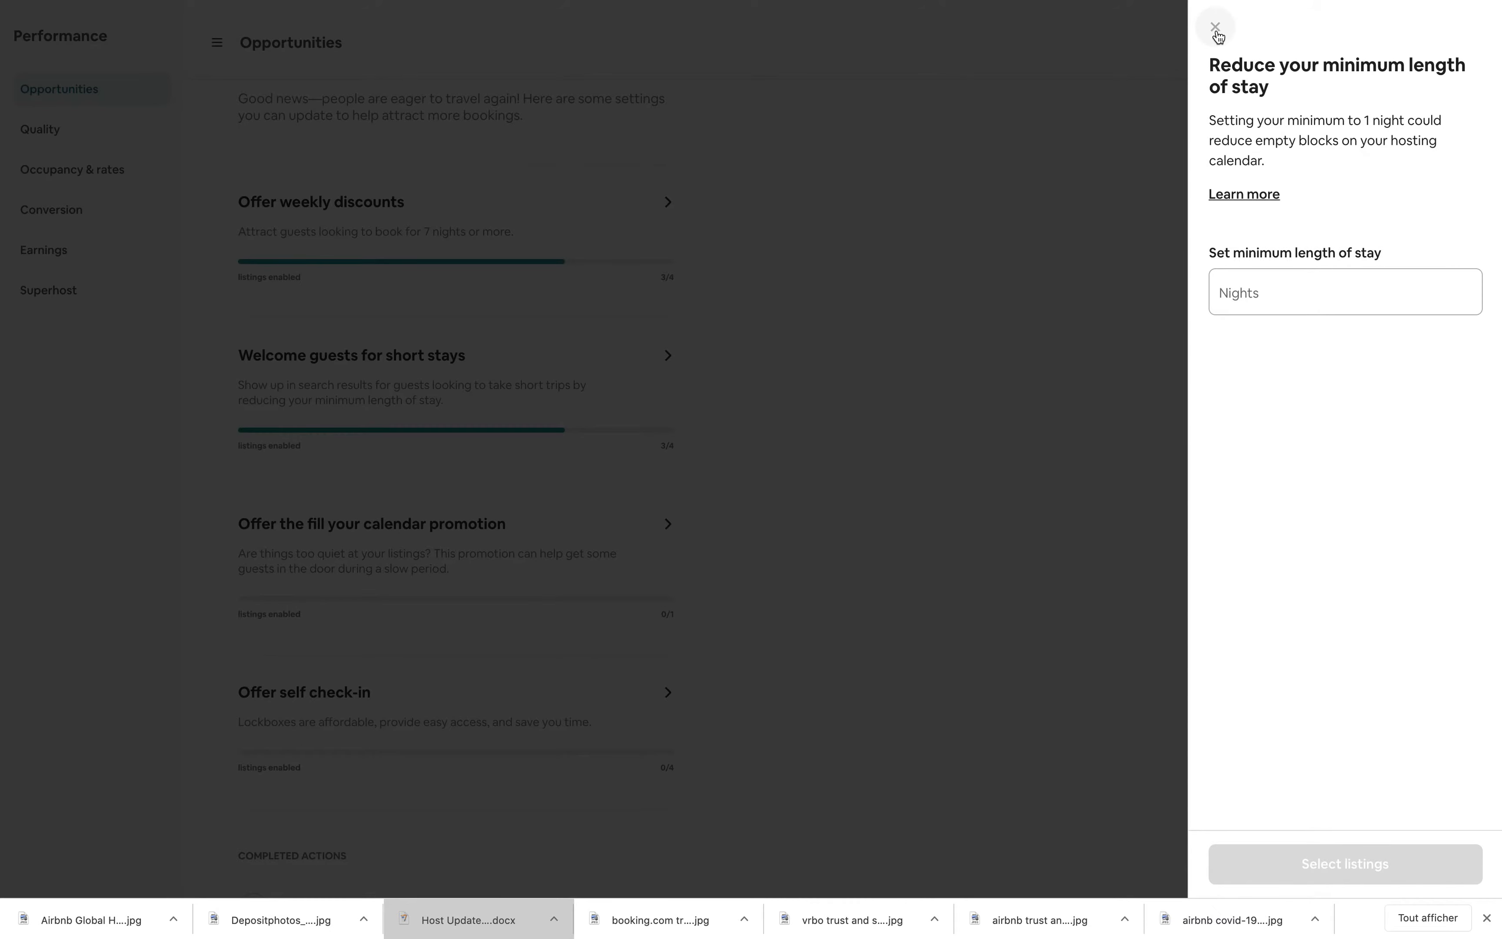
click(1217, 26)
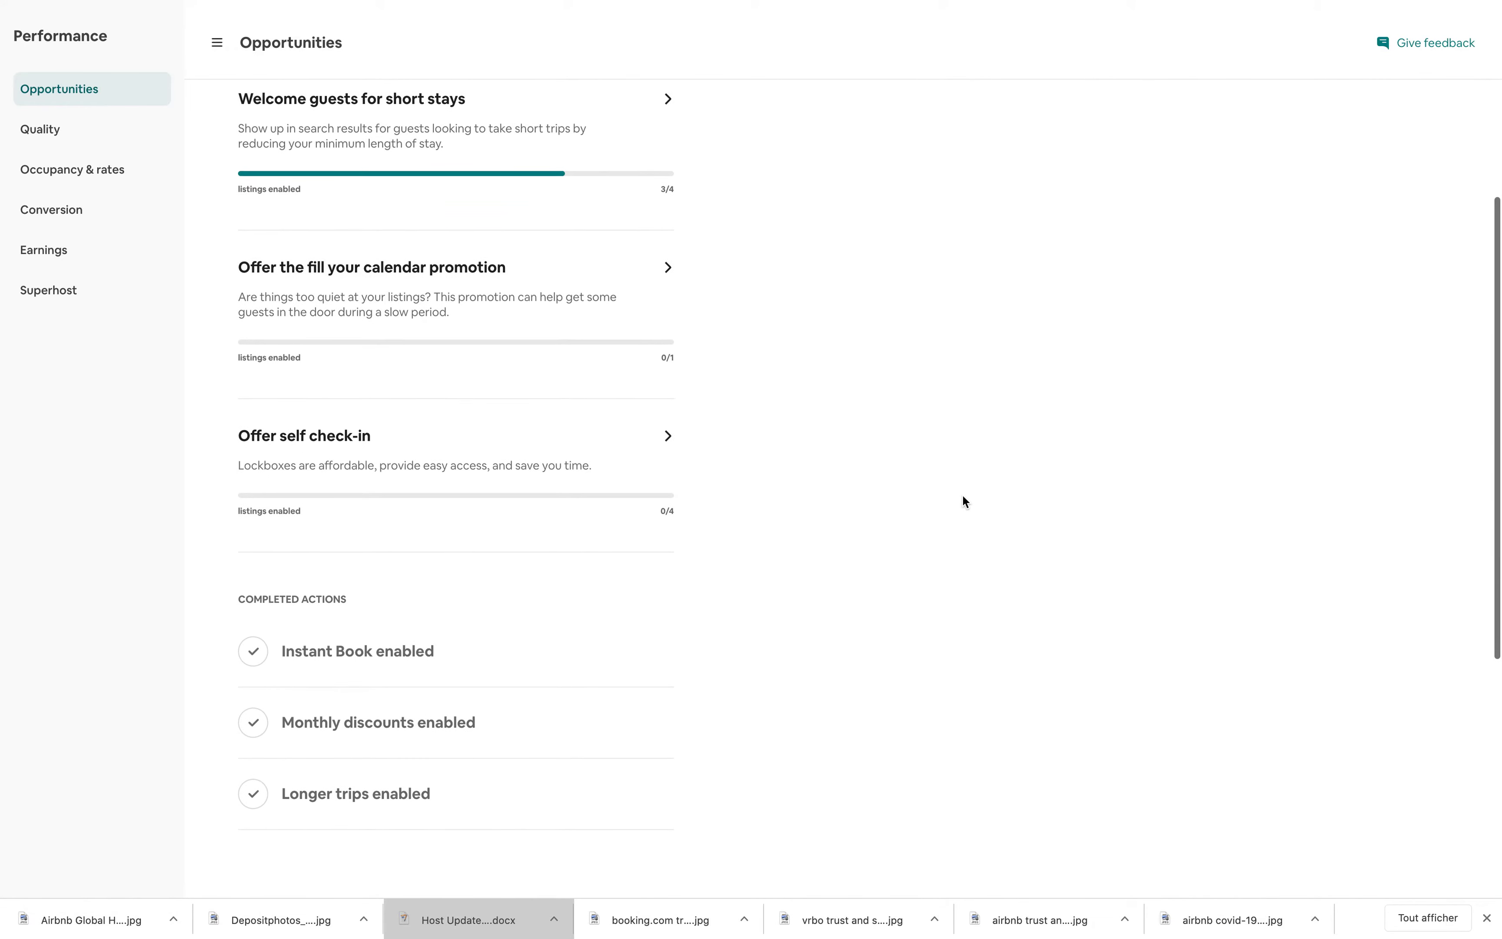
scroll(down, 3)
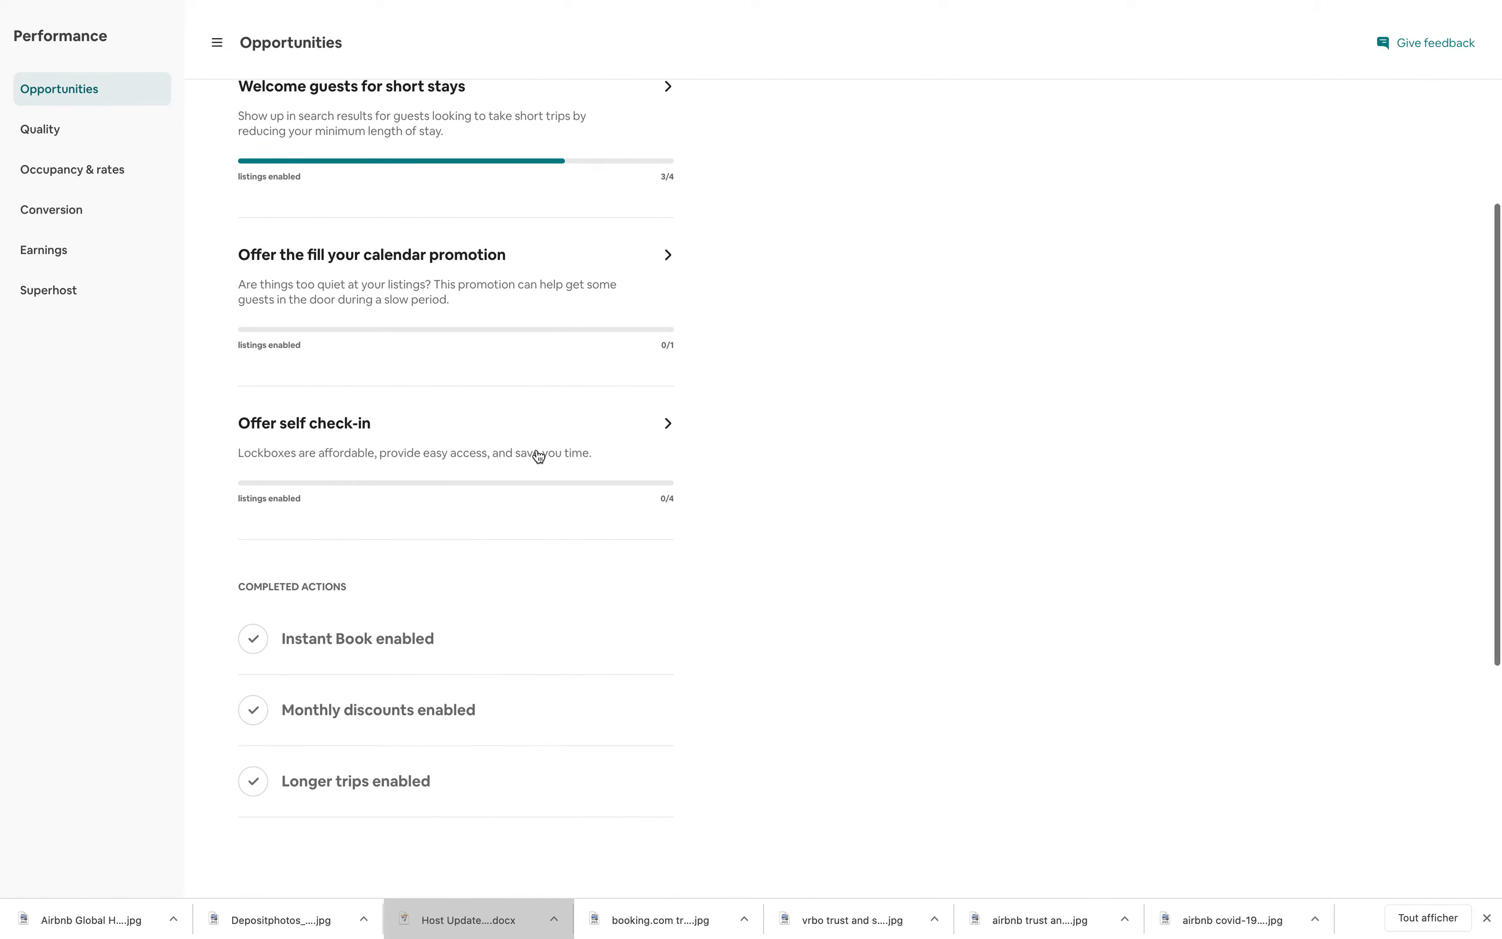
scroll(down, 3)
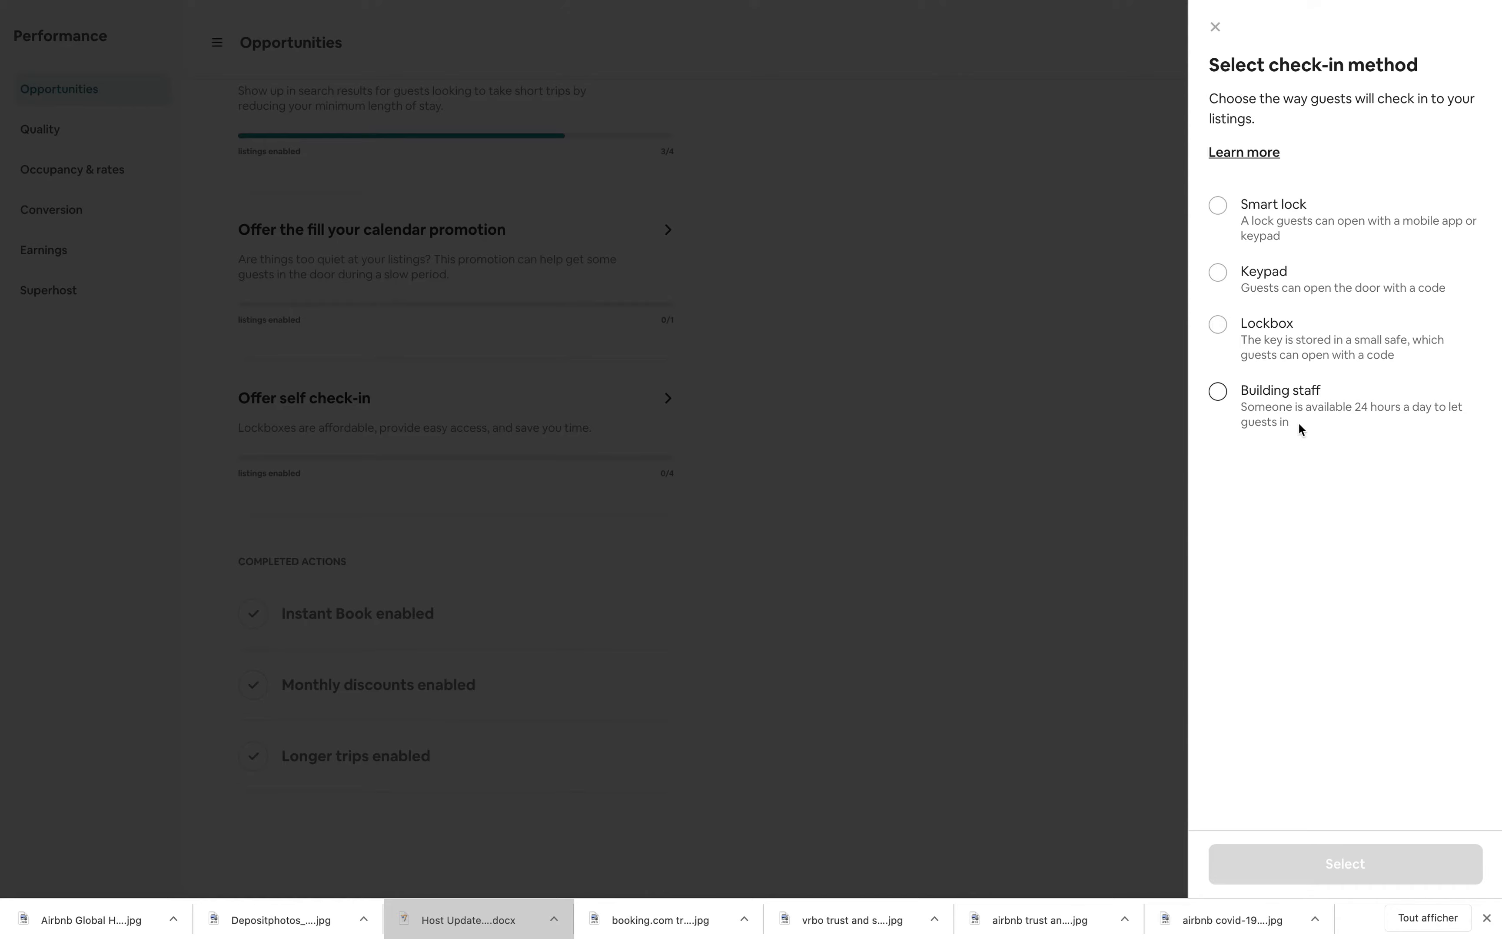
click(1243, 152)
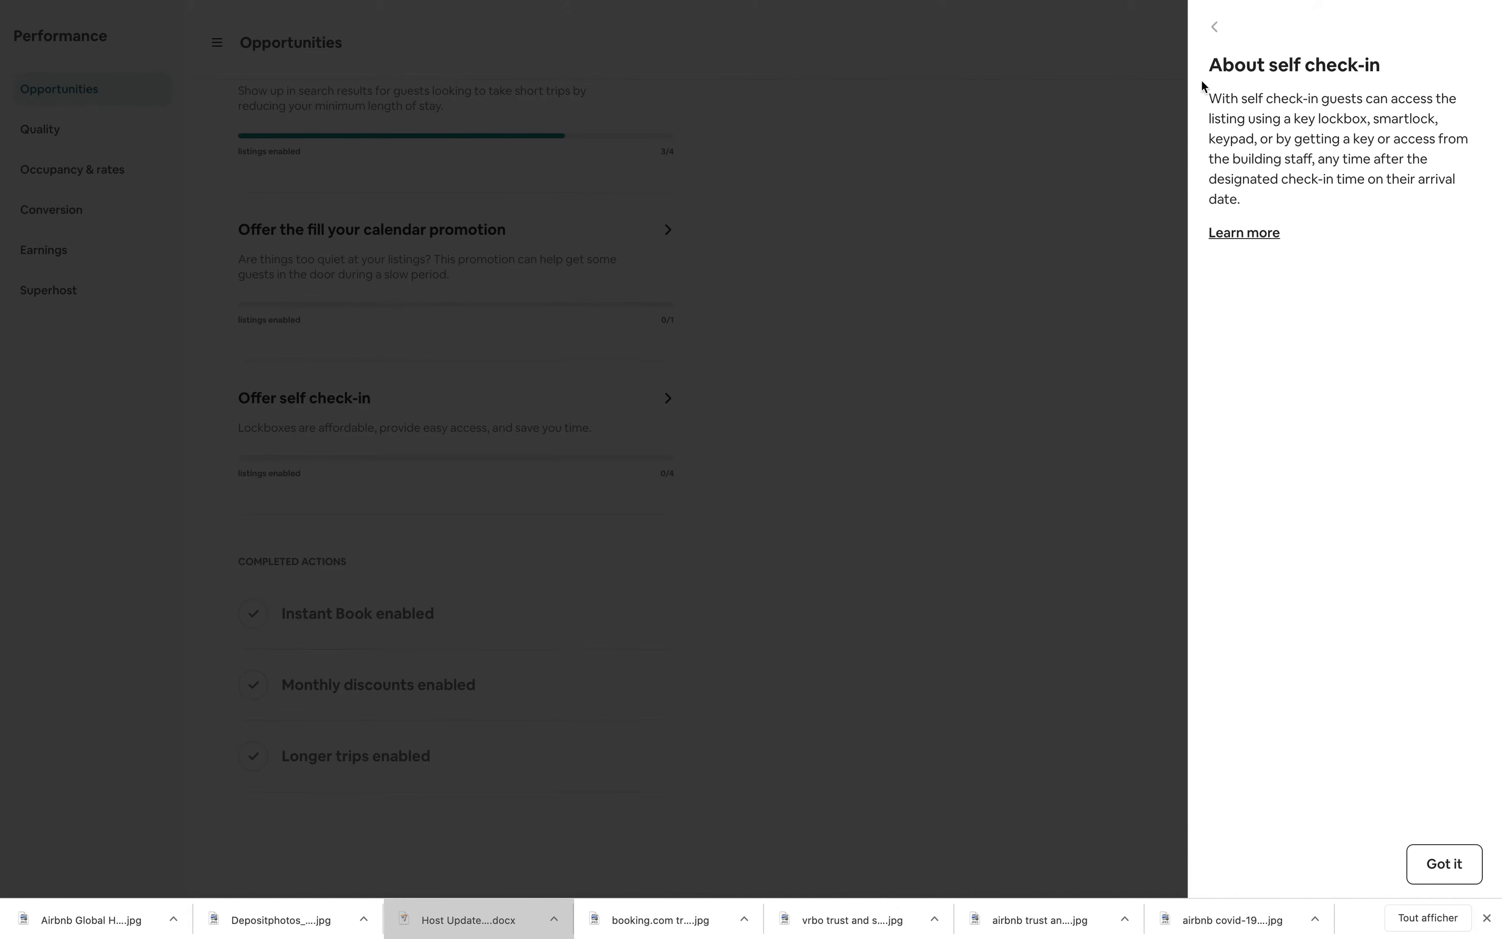
click(1443, 864)
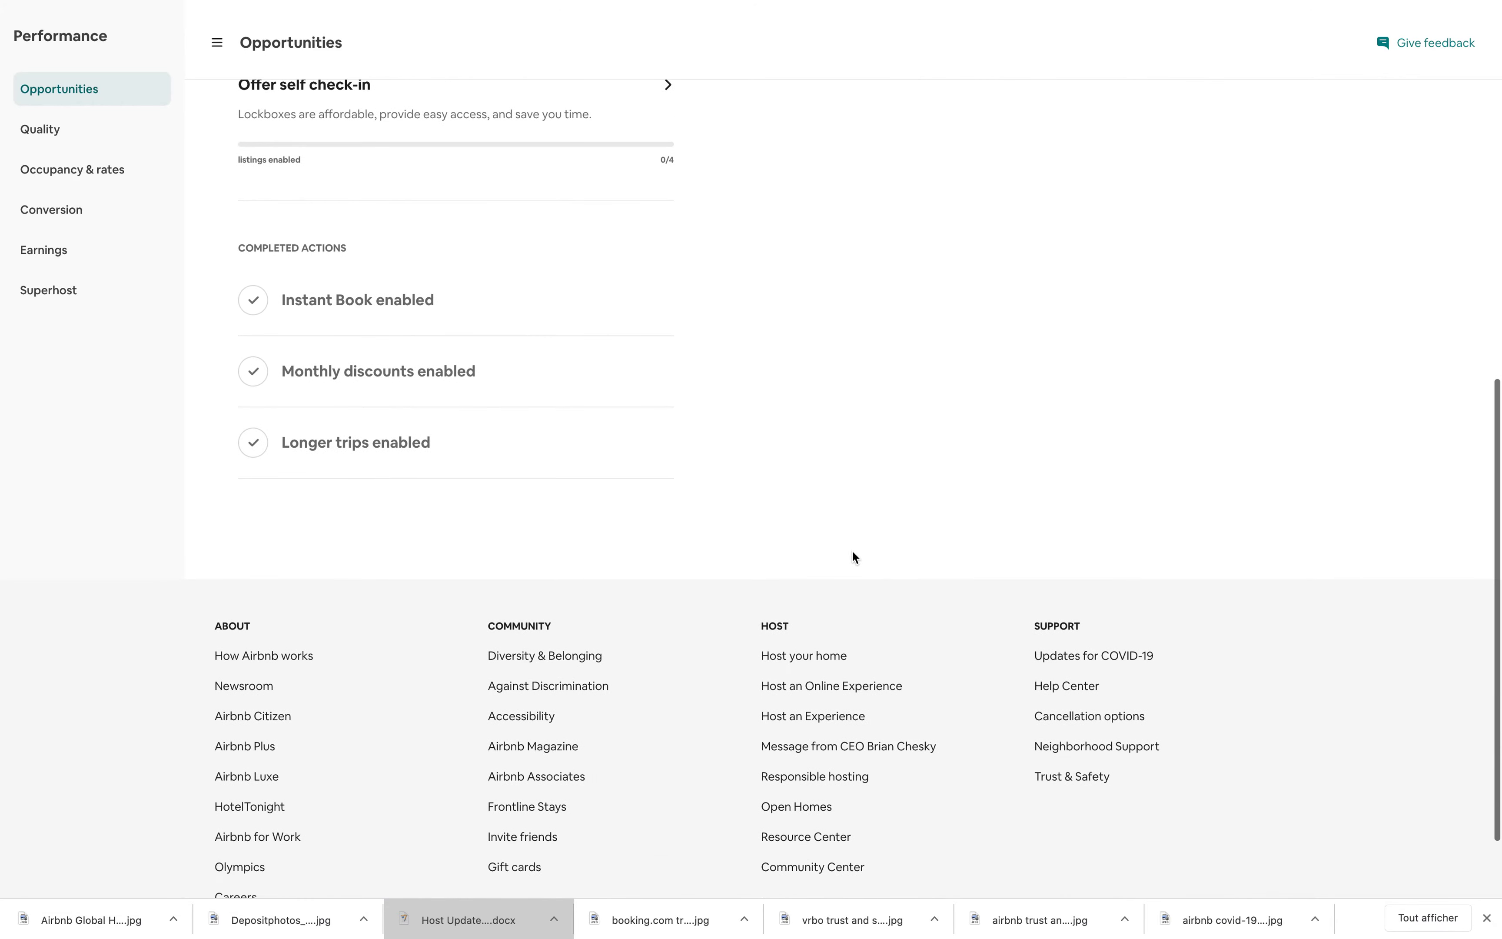
mouse_move(322, 331)
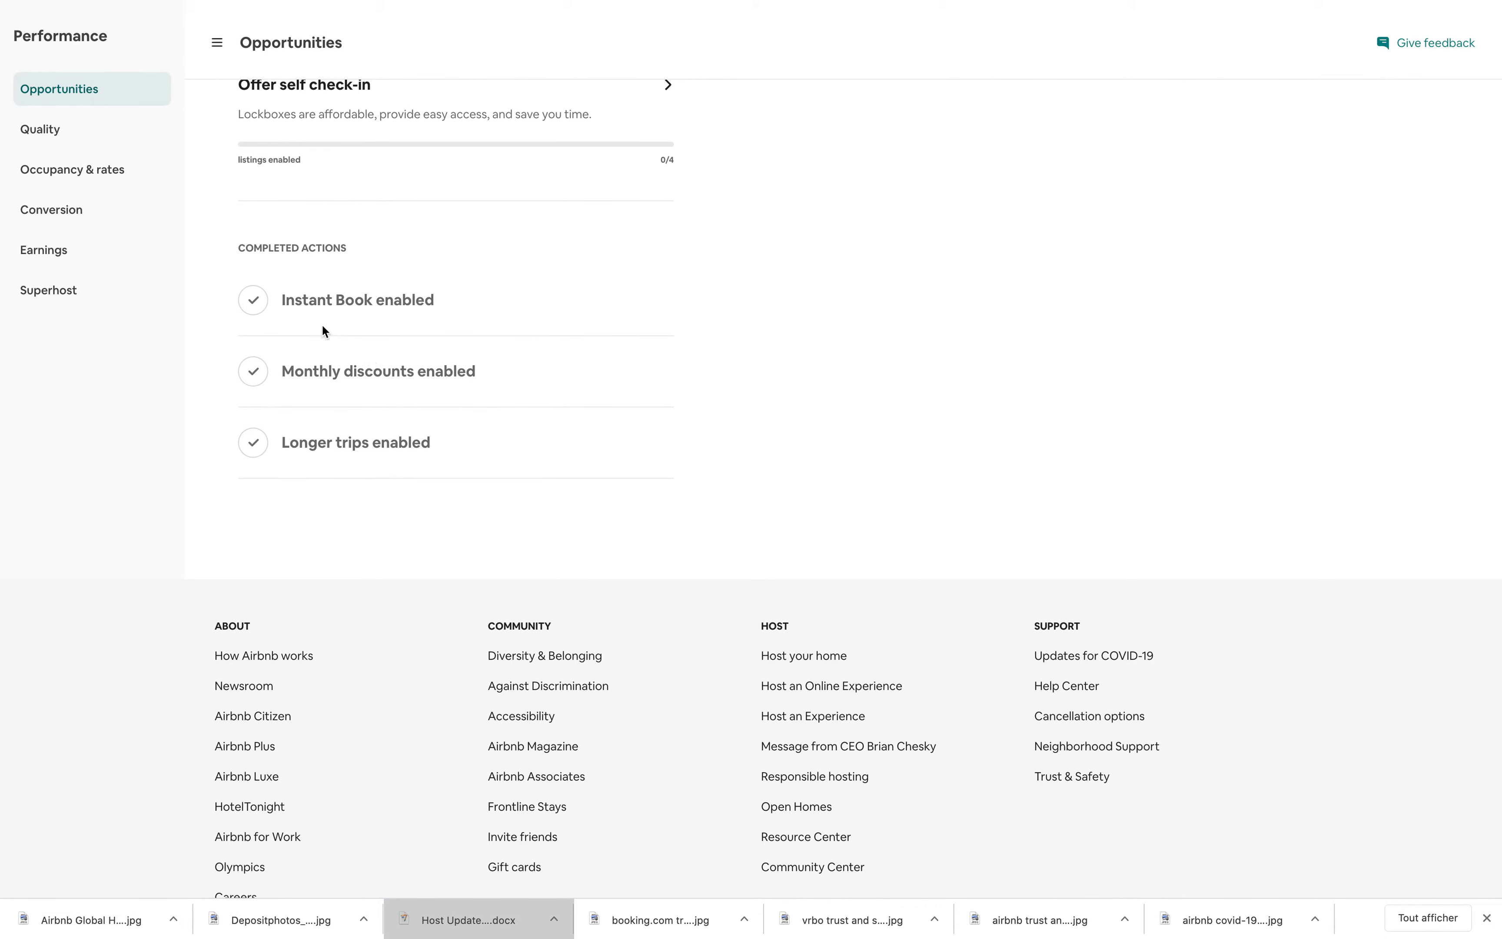
mouse_move(348, 320)
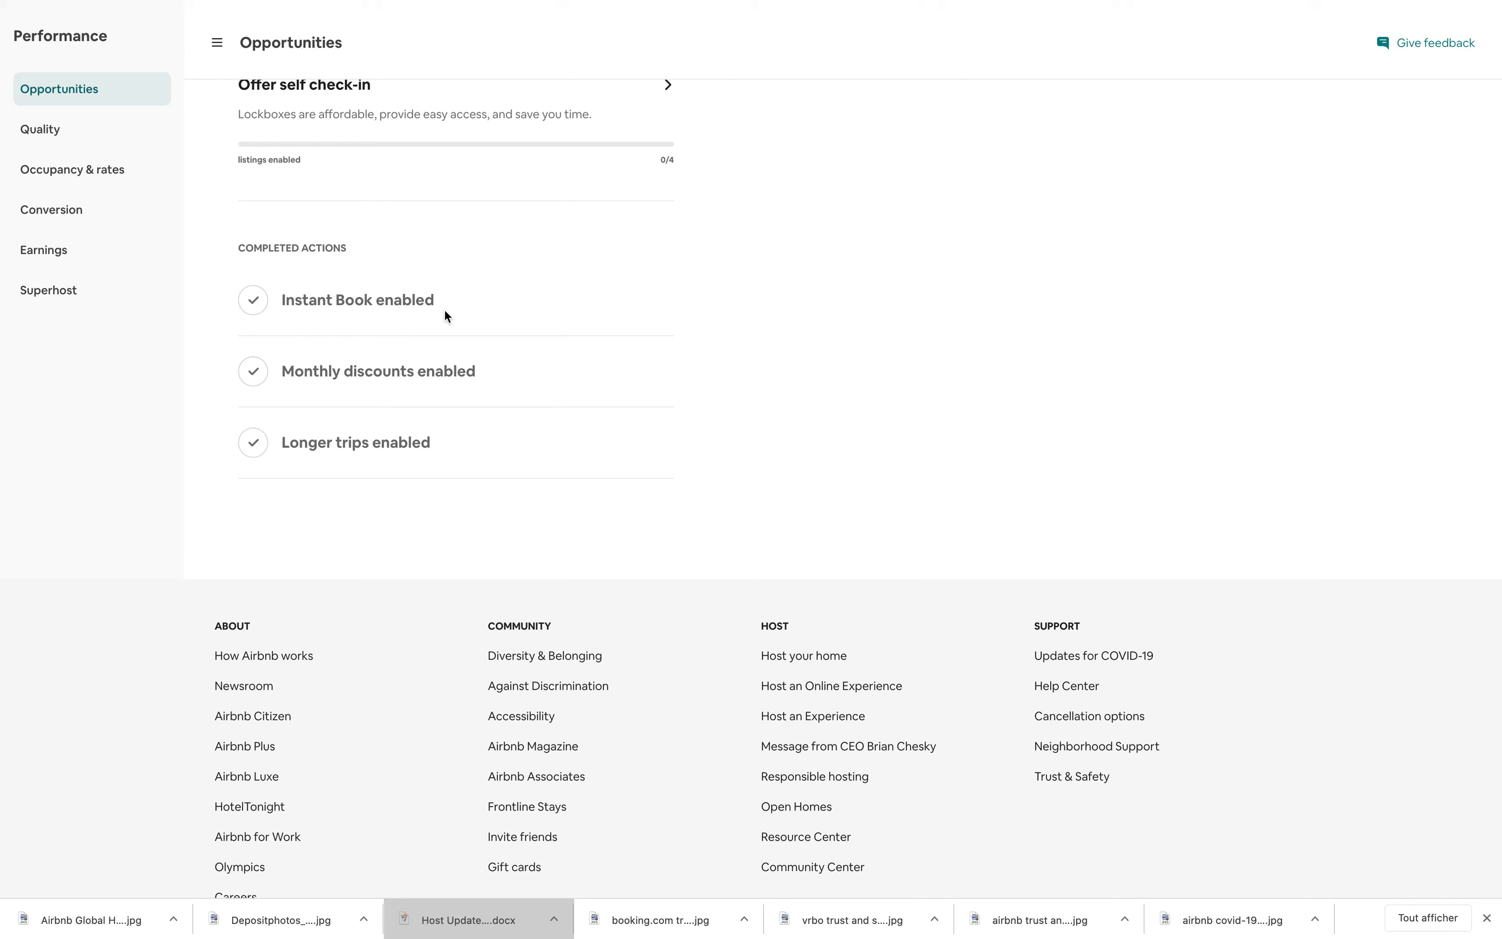
mouse_move(334, 377)
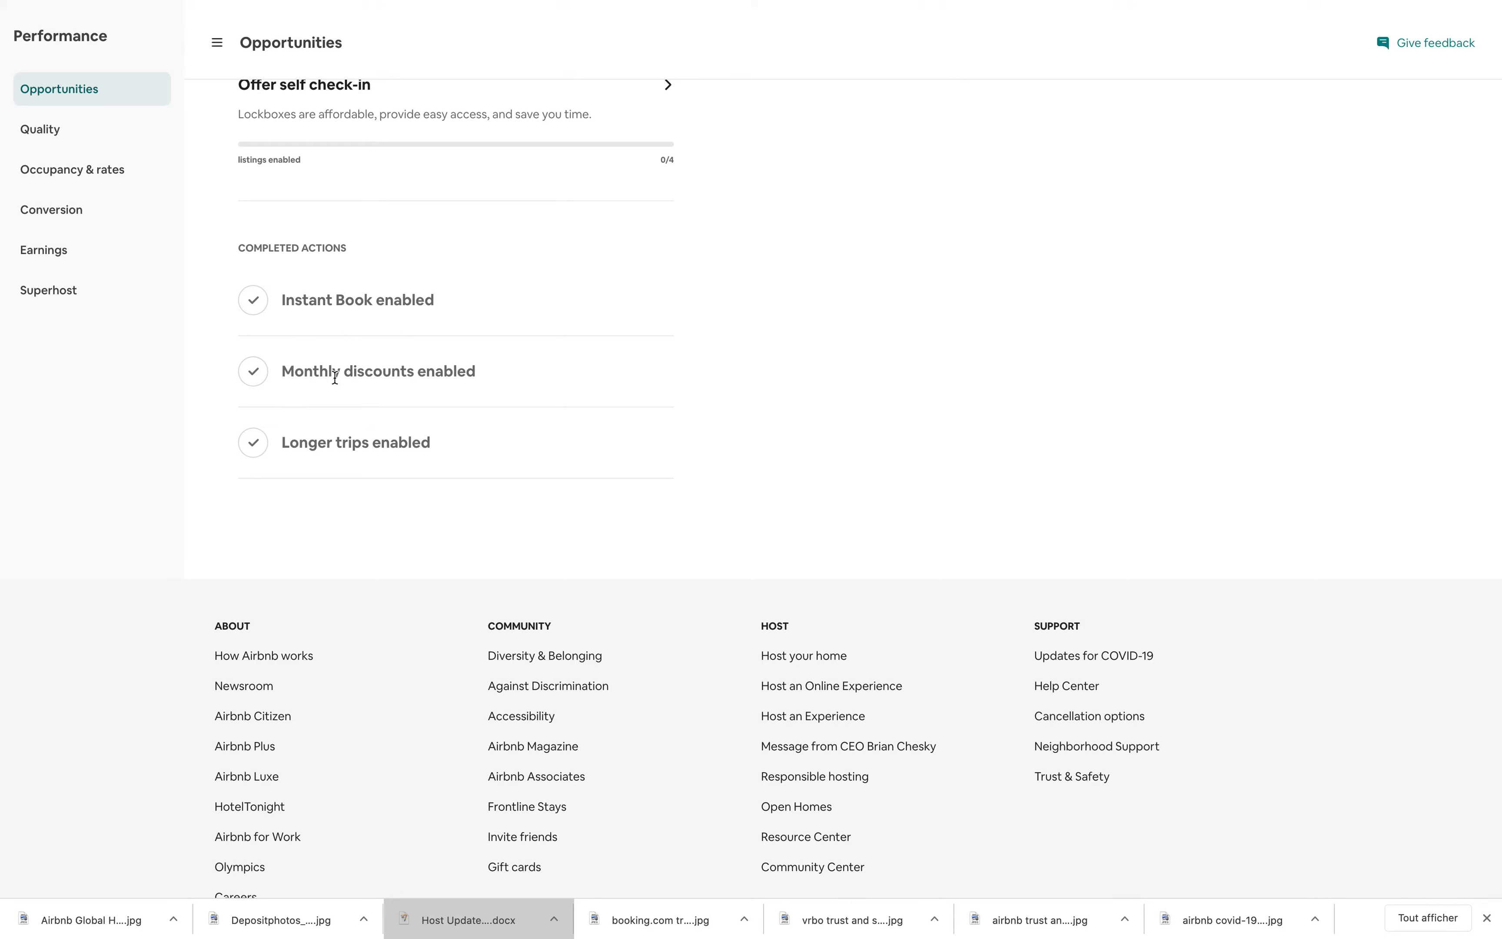
mouse_move(334, 471)
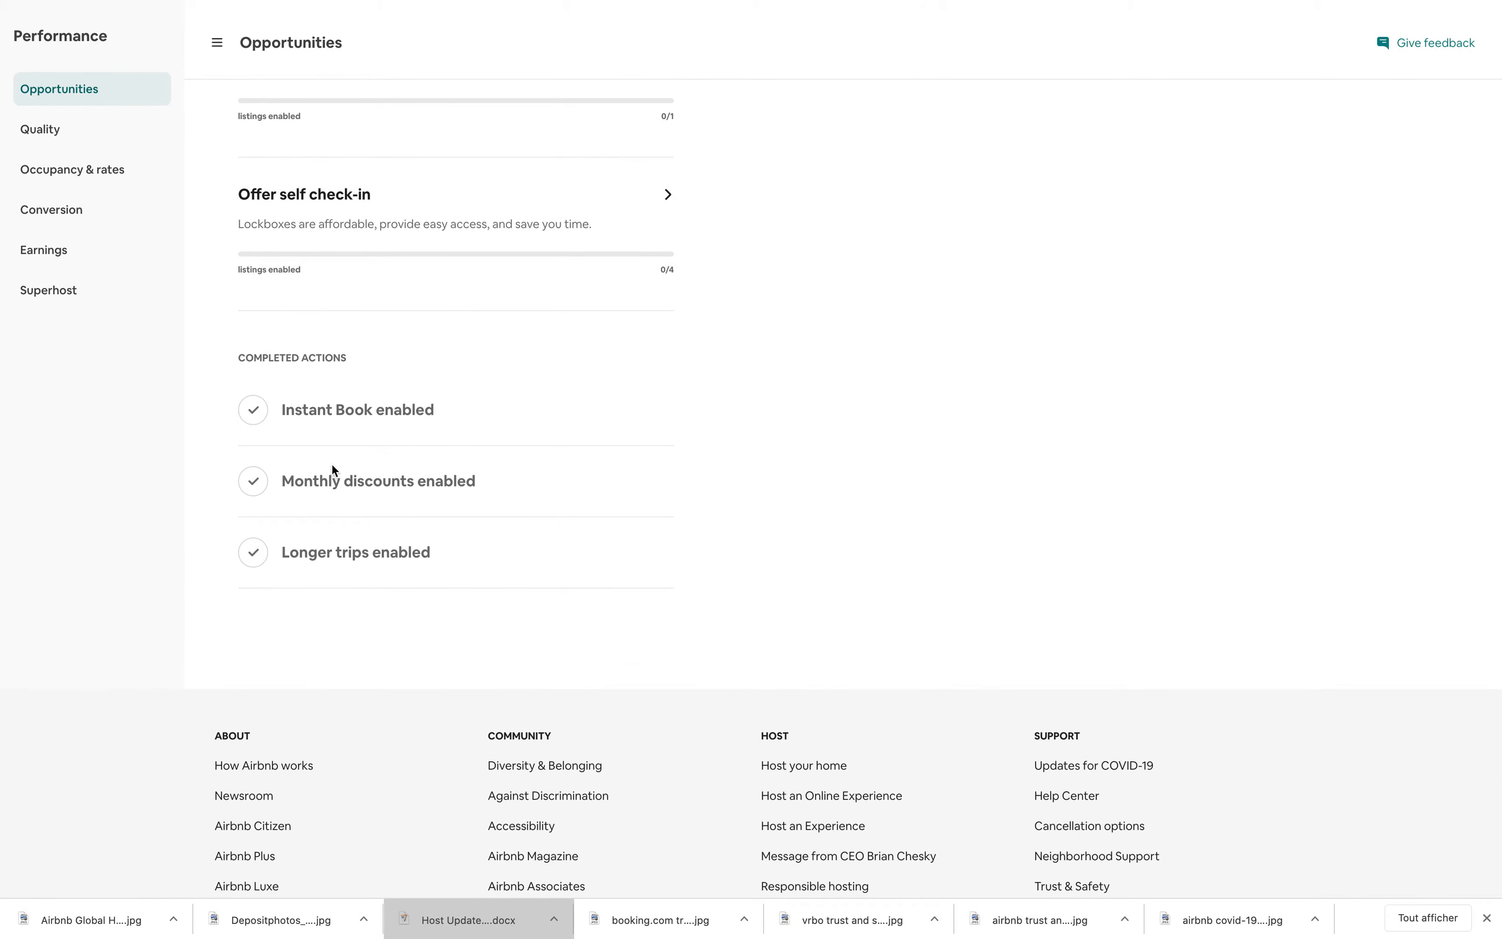
mouse_move(254, 492)
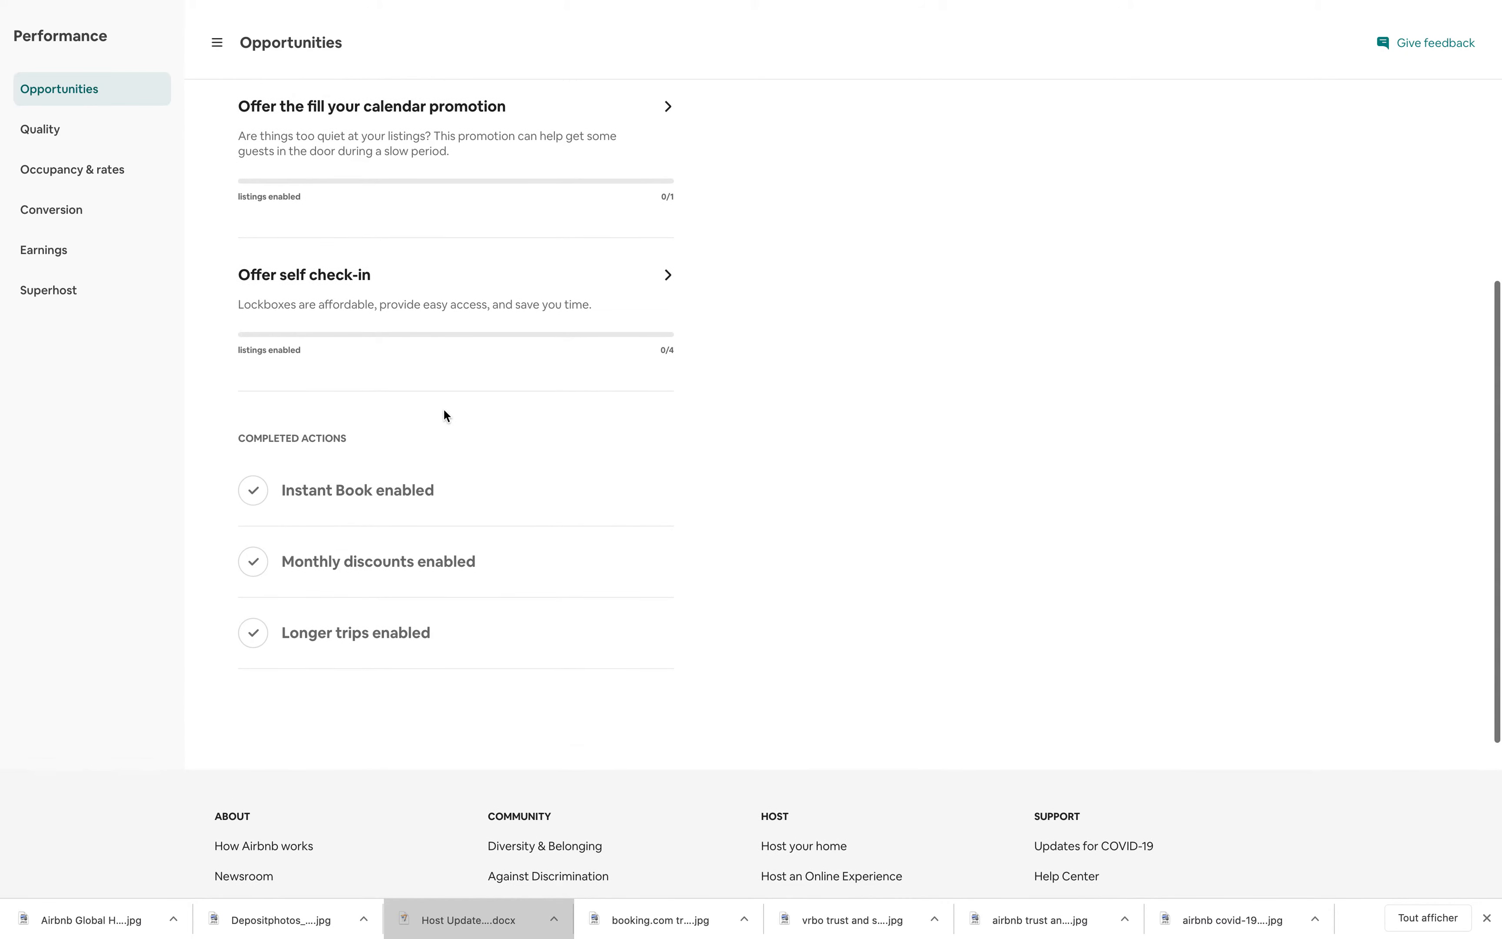
scroll(up, 3)
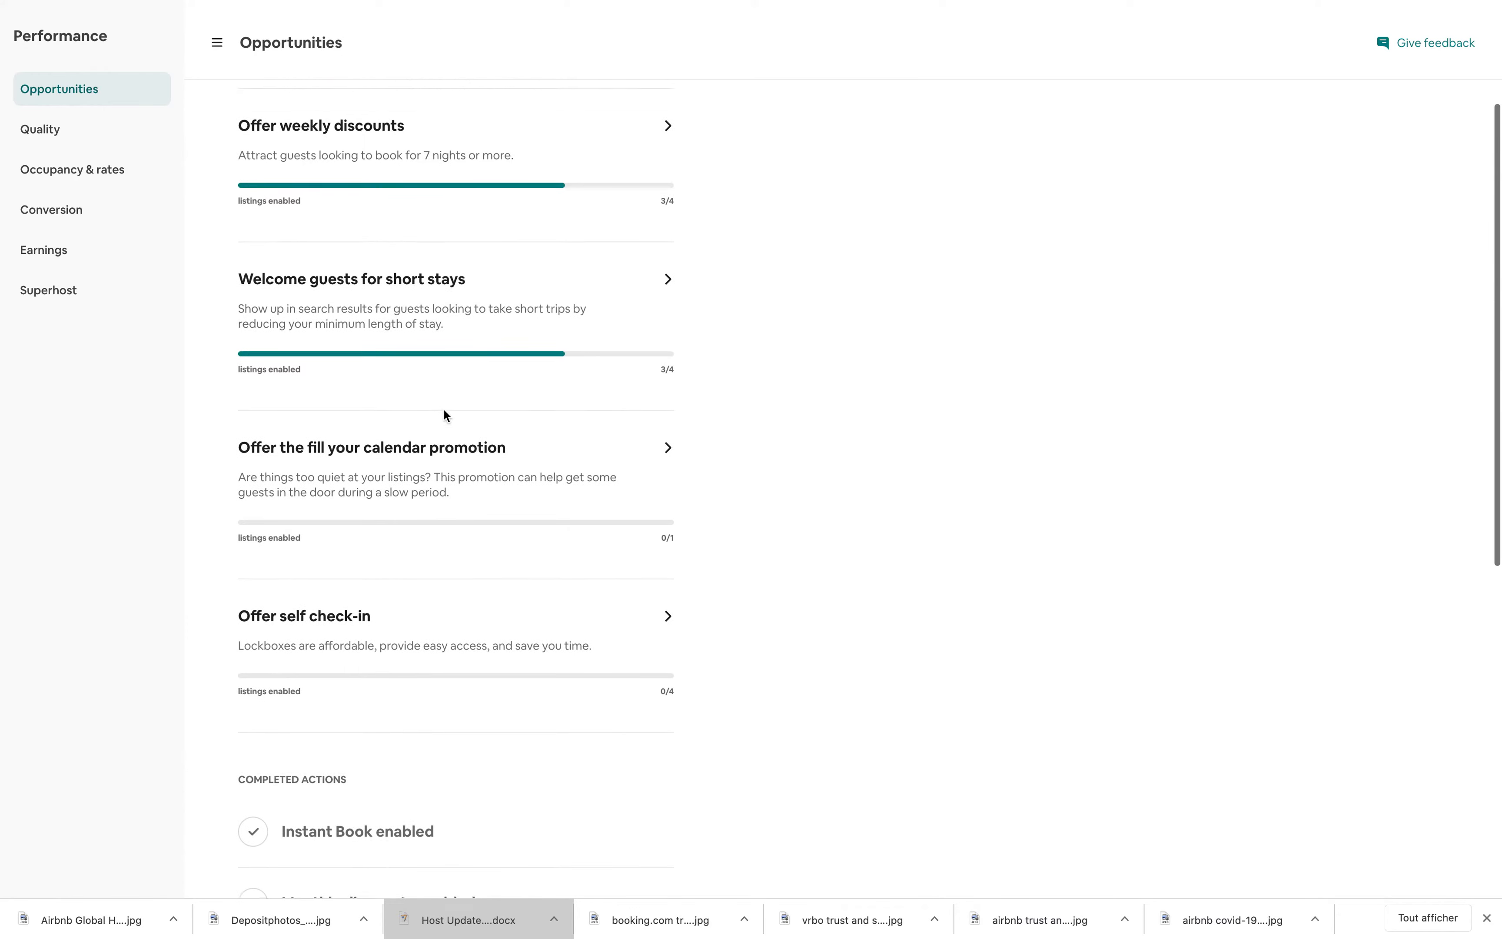
scroll(up, 3)
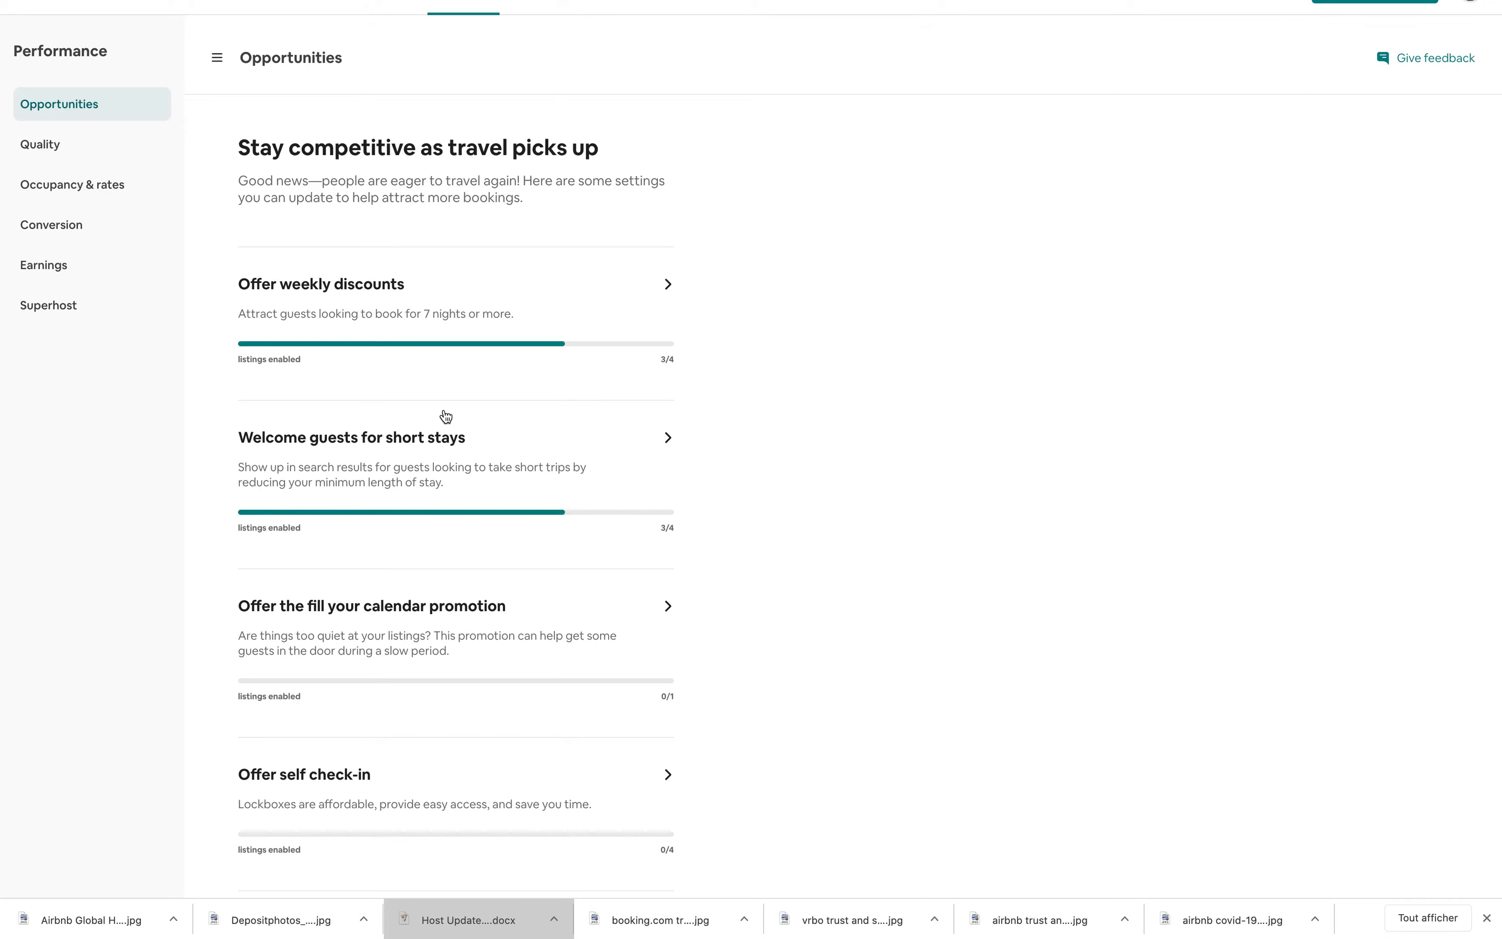
scroll(down, 3)
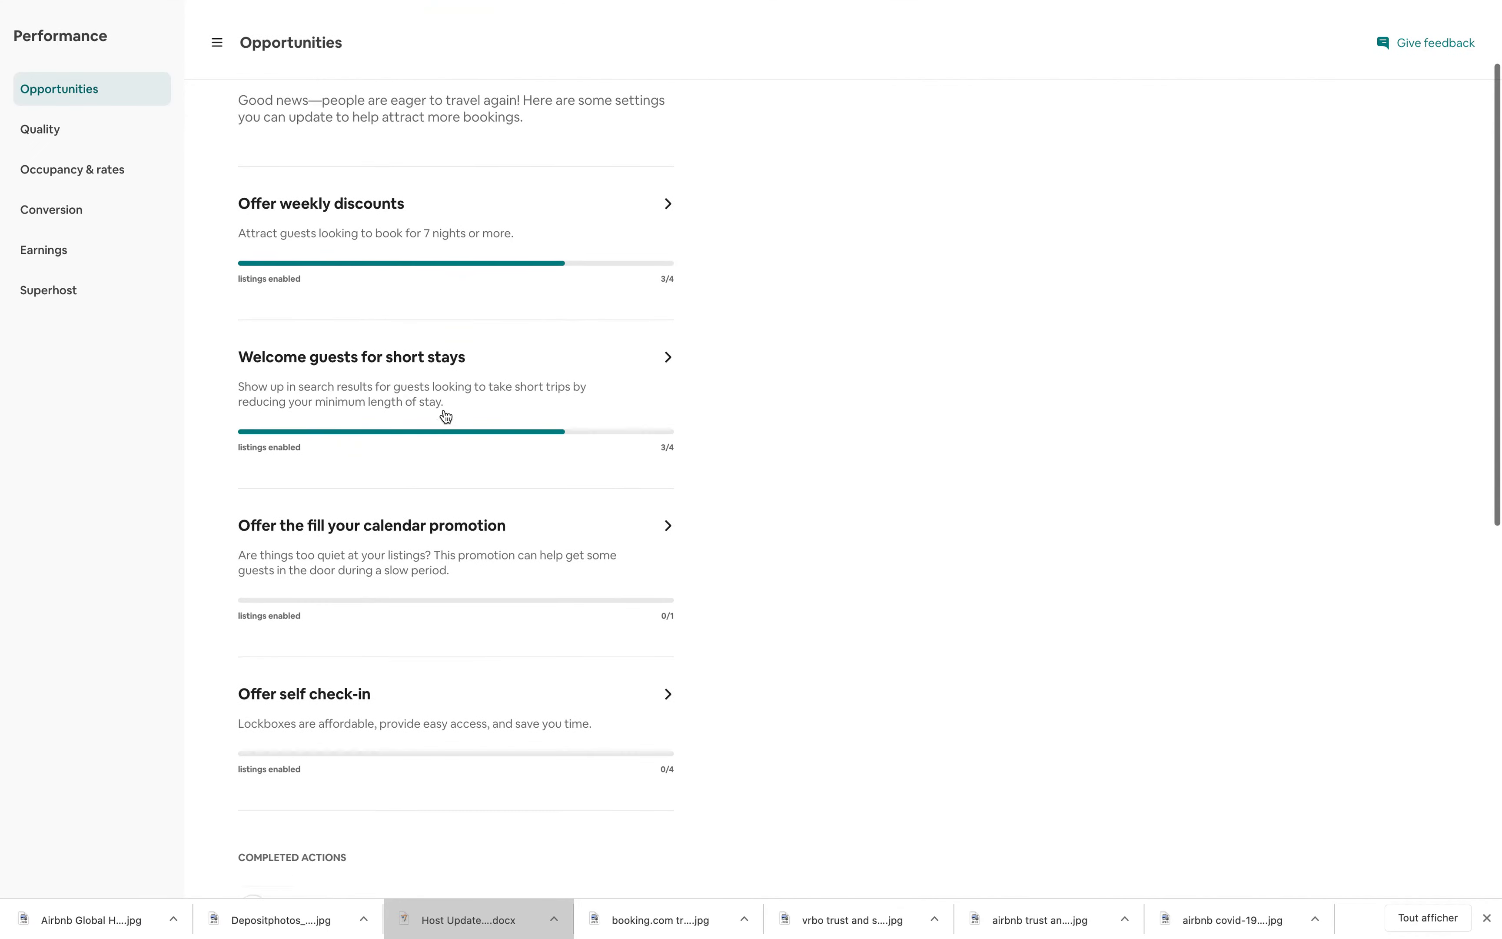
scroll(down, 3)
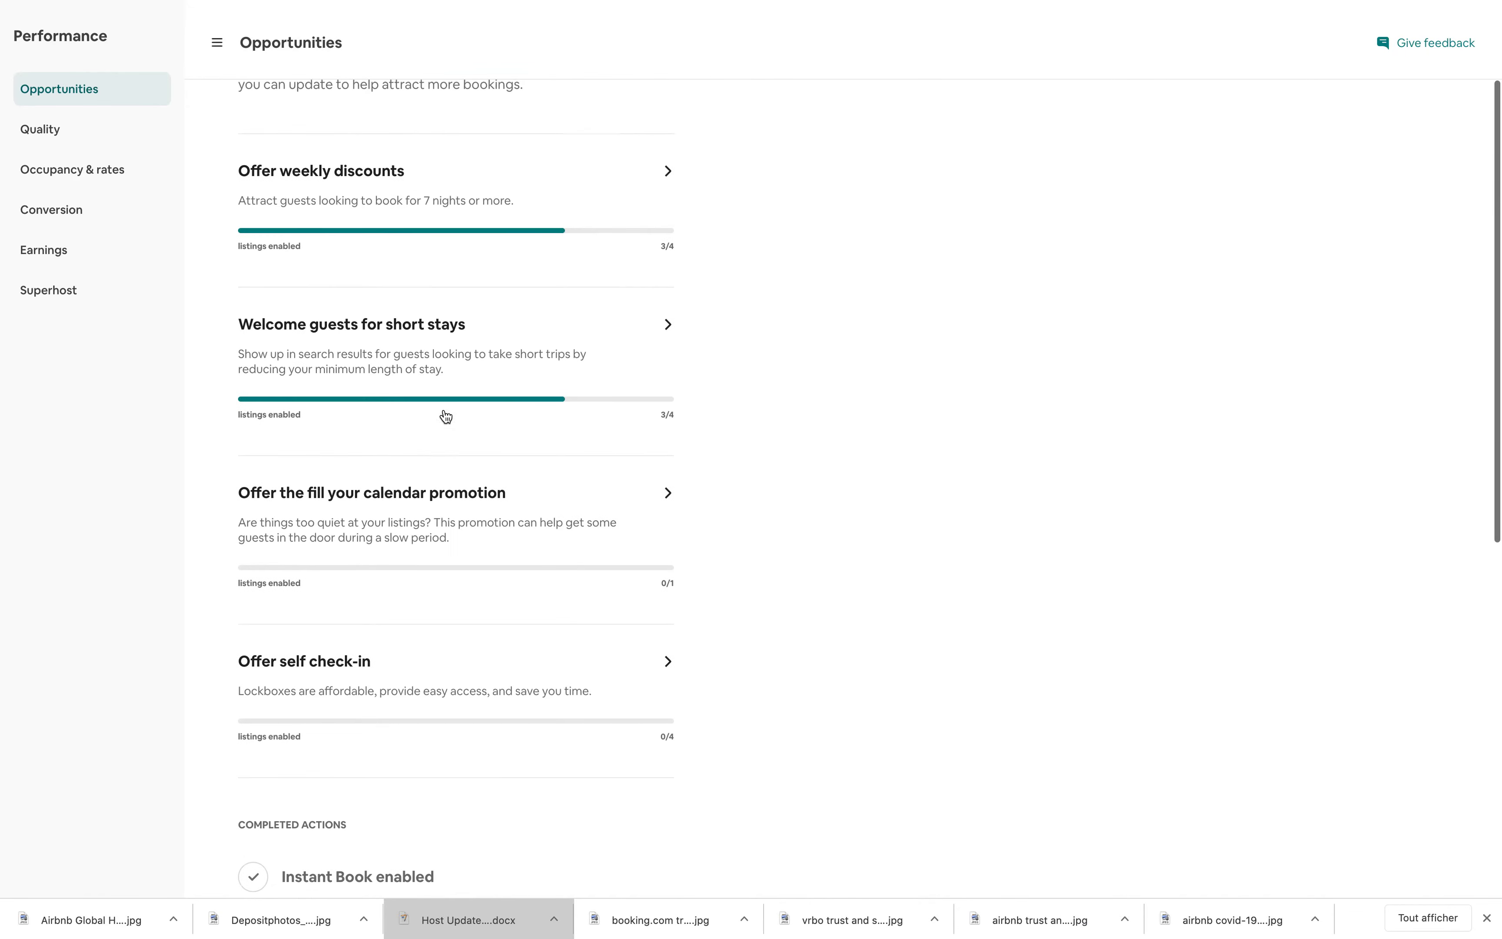
scroll(up, 3)
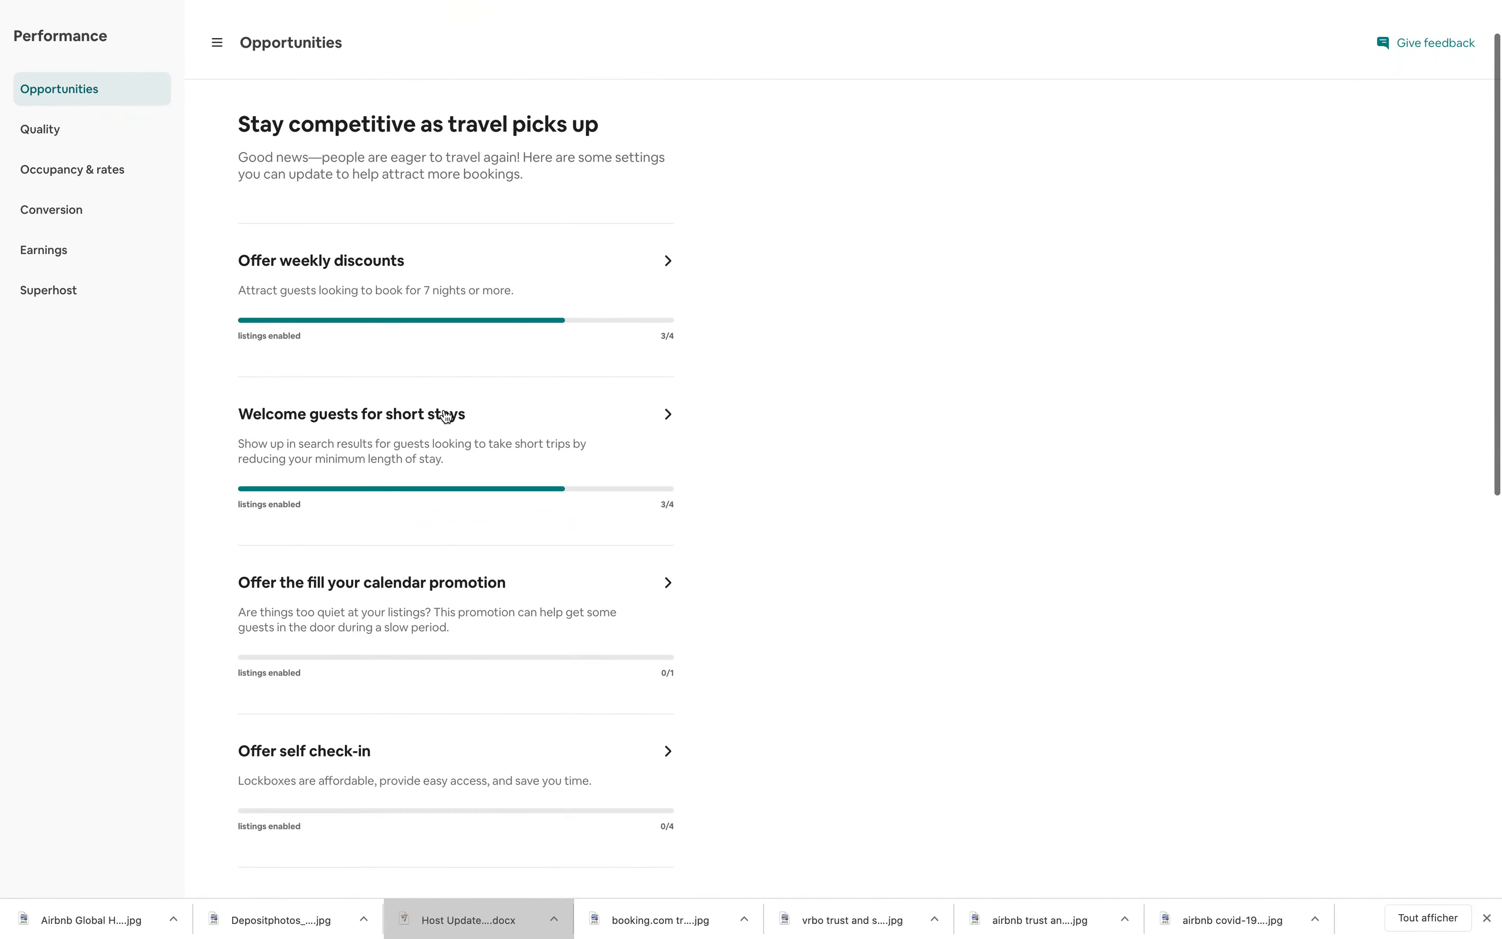
scroll(down, 3)
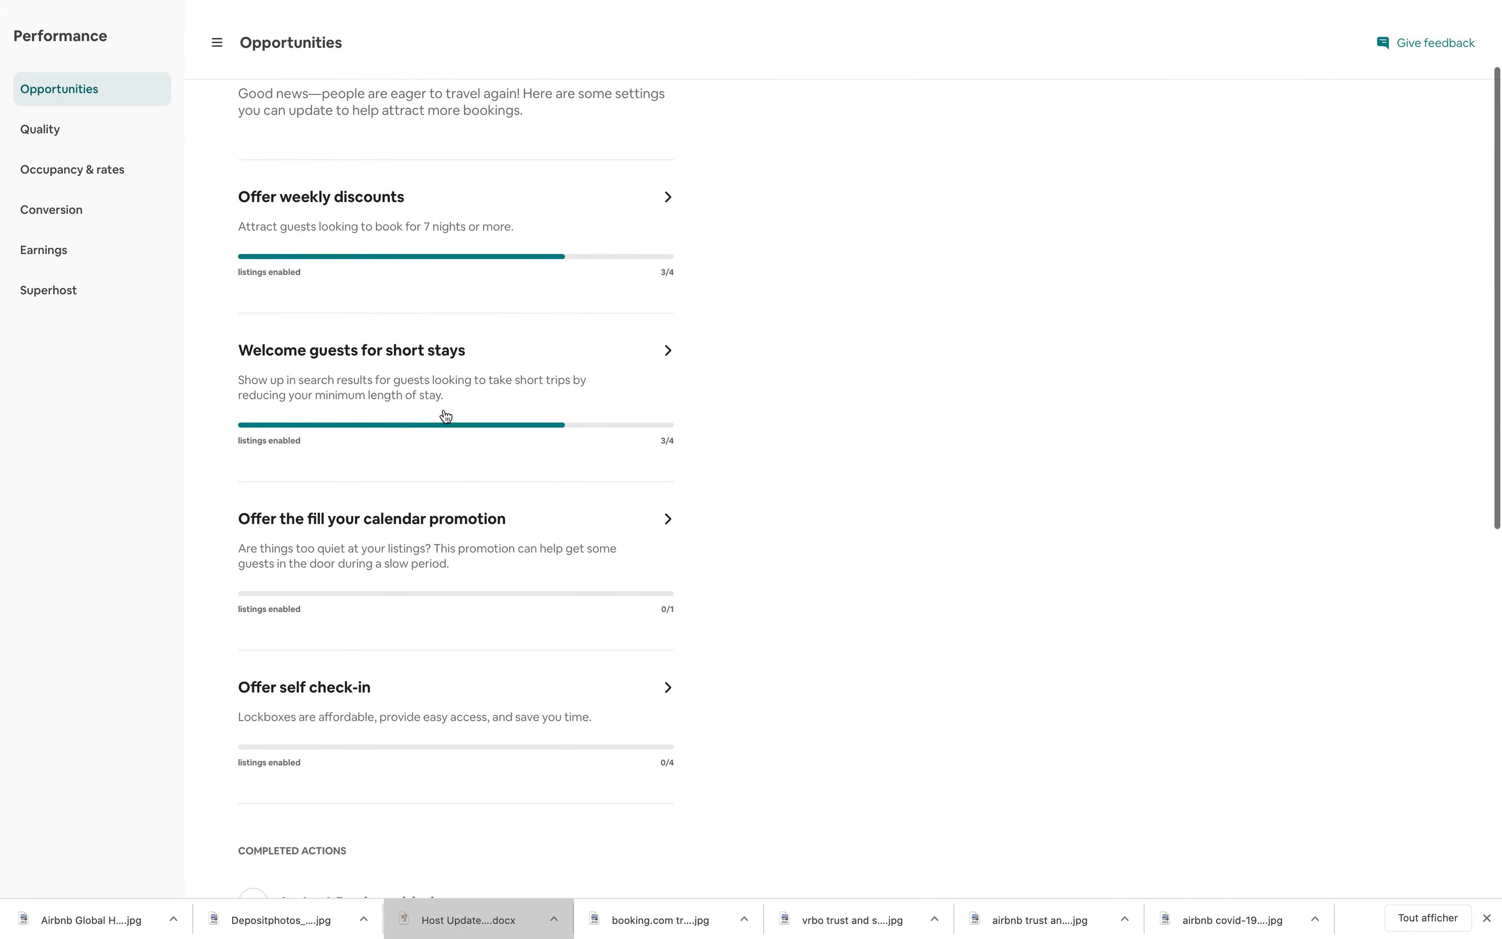
scroll(down, 3)
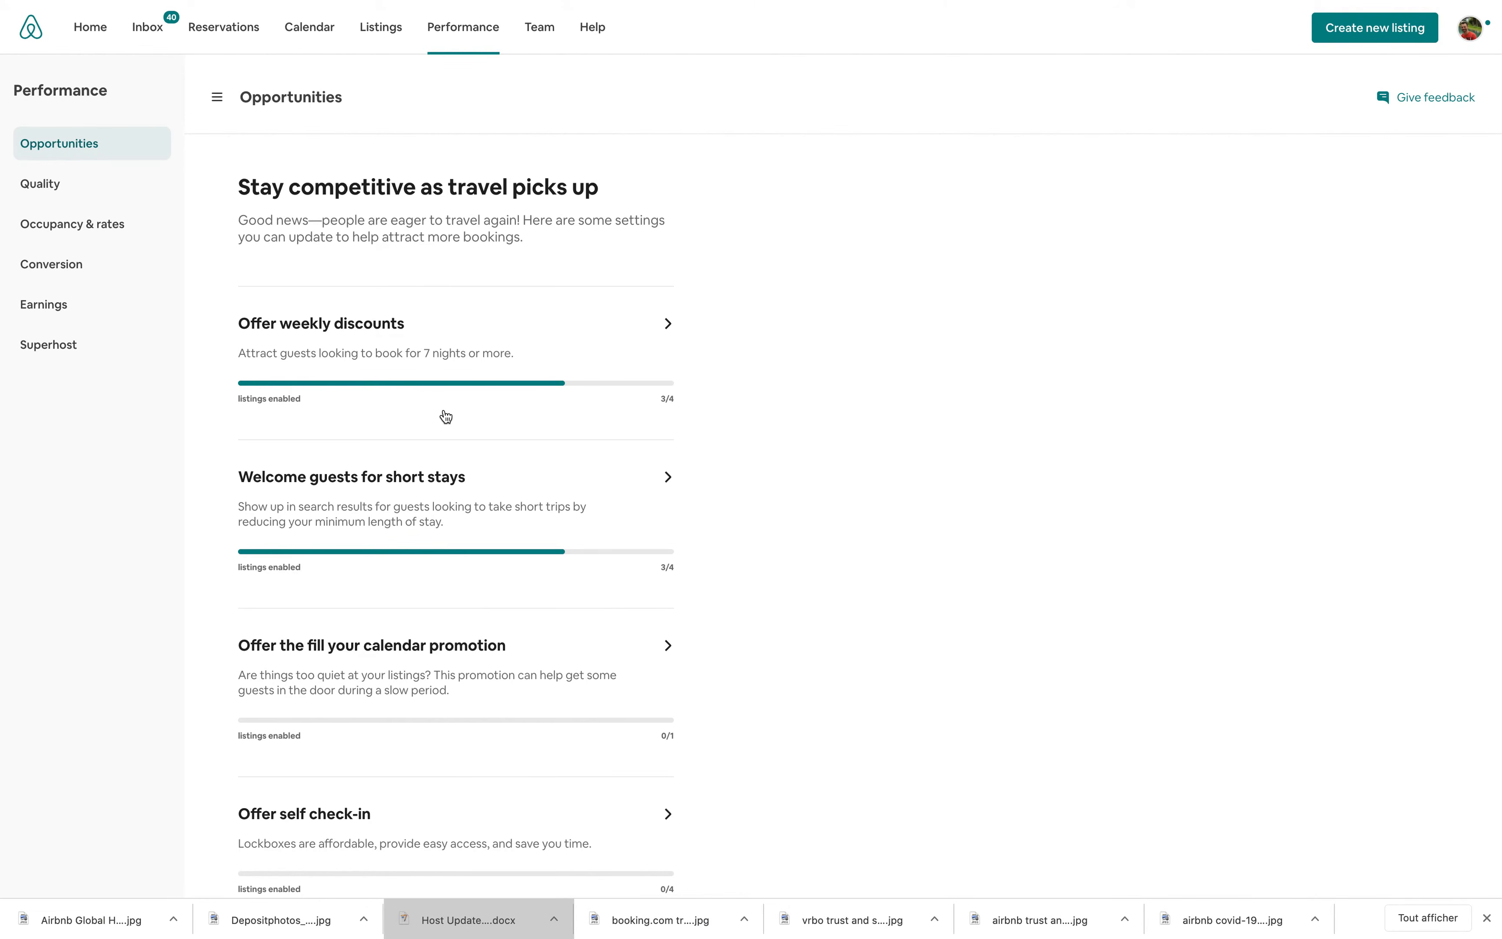
scroll(down, 3)
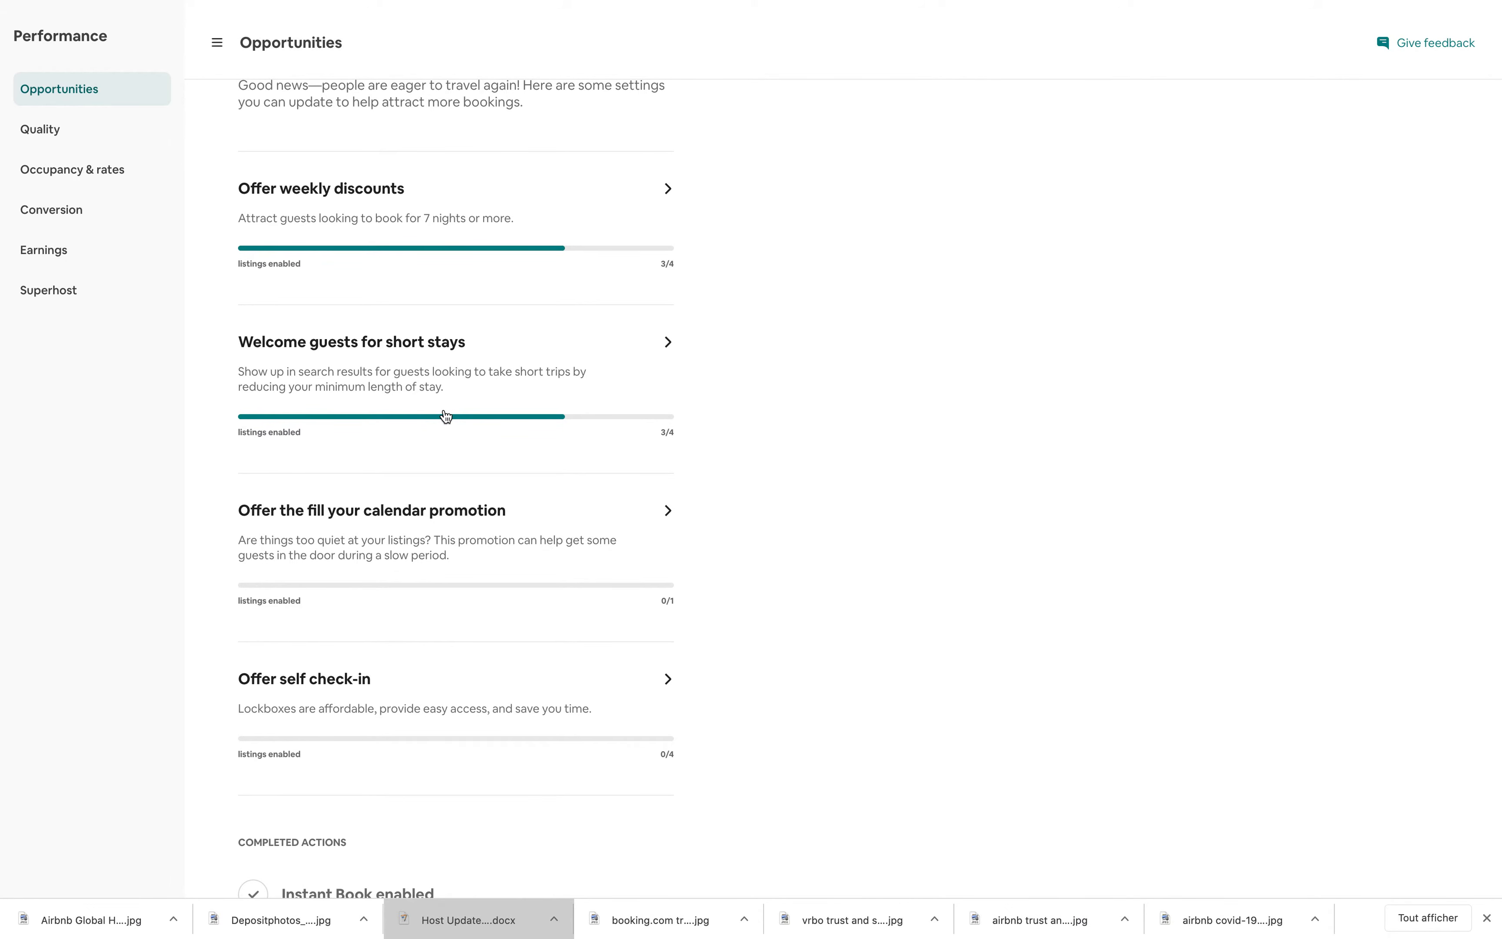
scroll(down, 3)
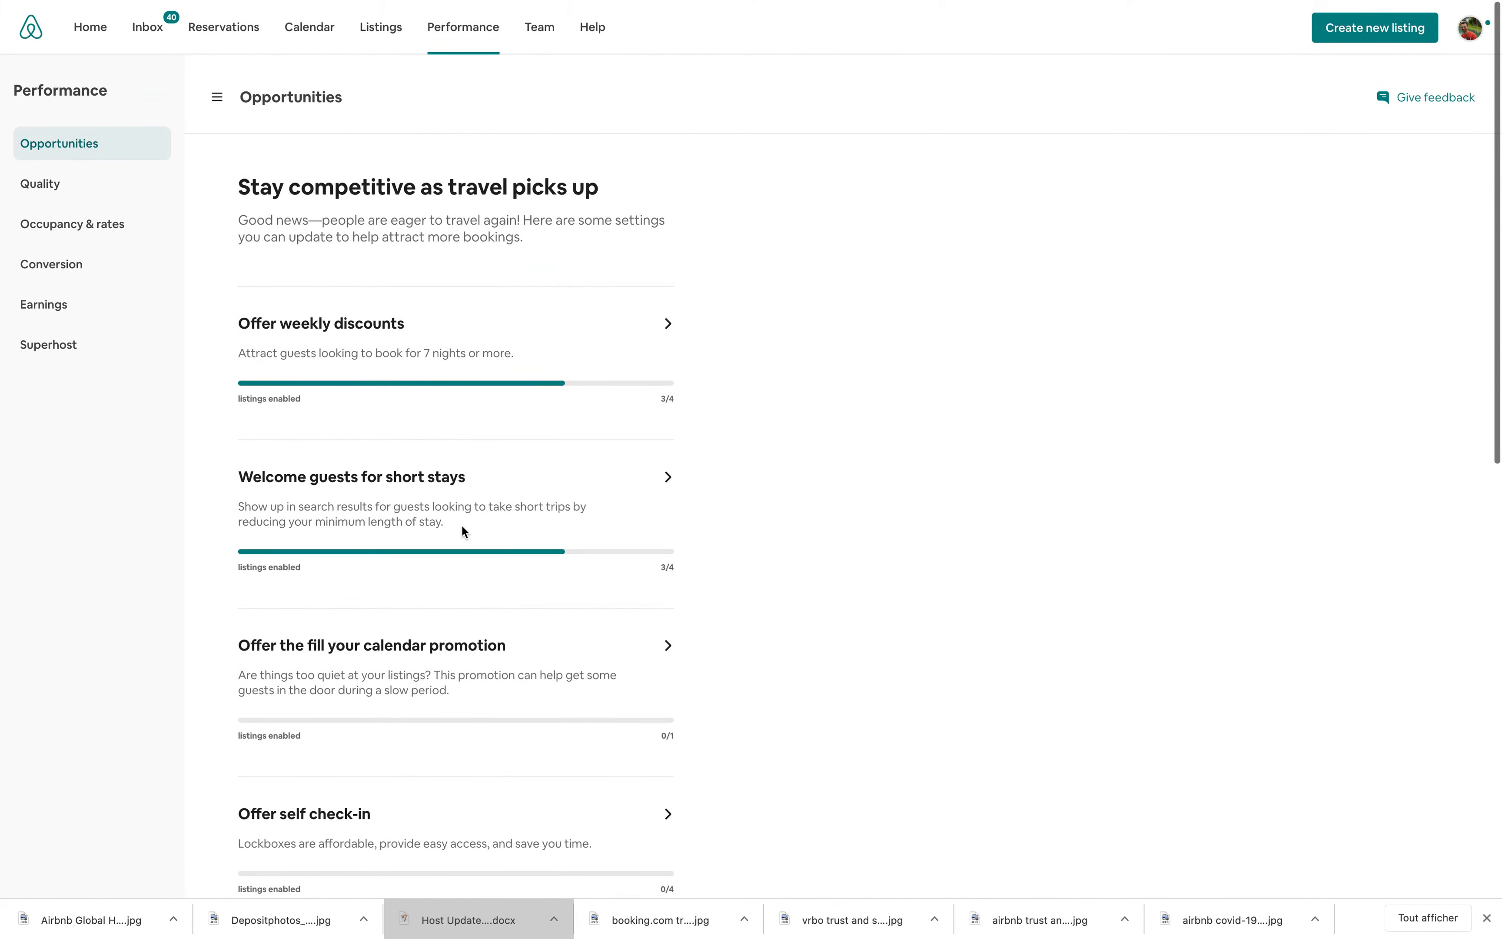
mouse_move(464, 533)
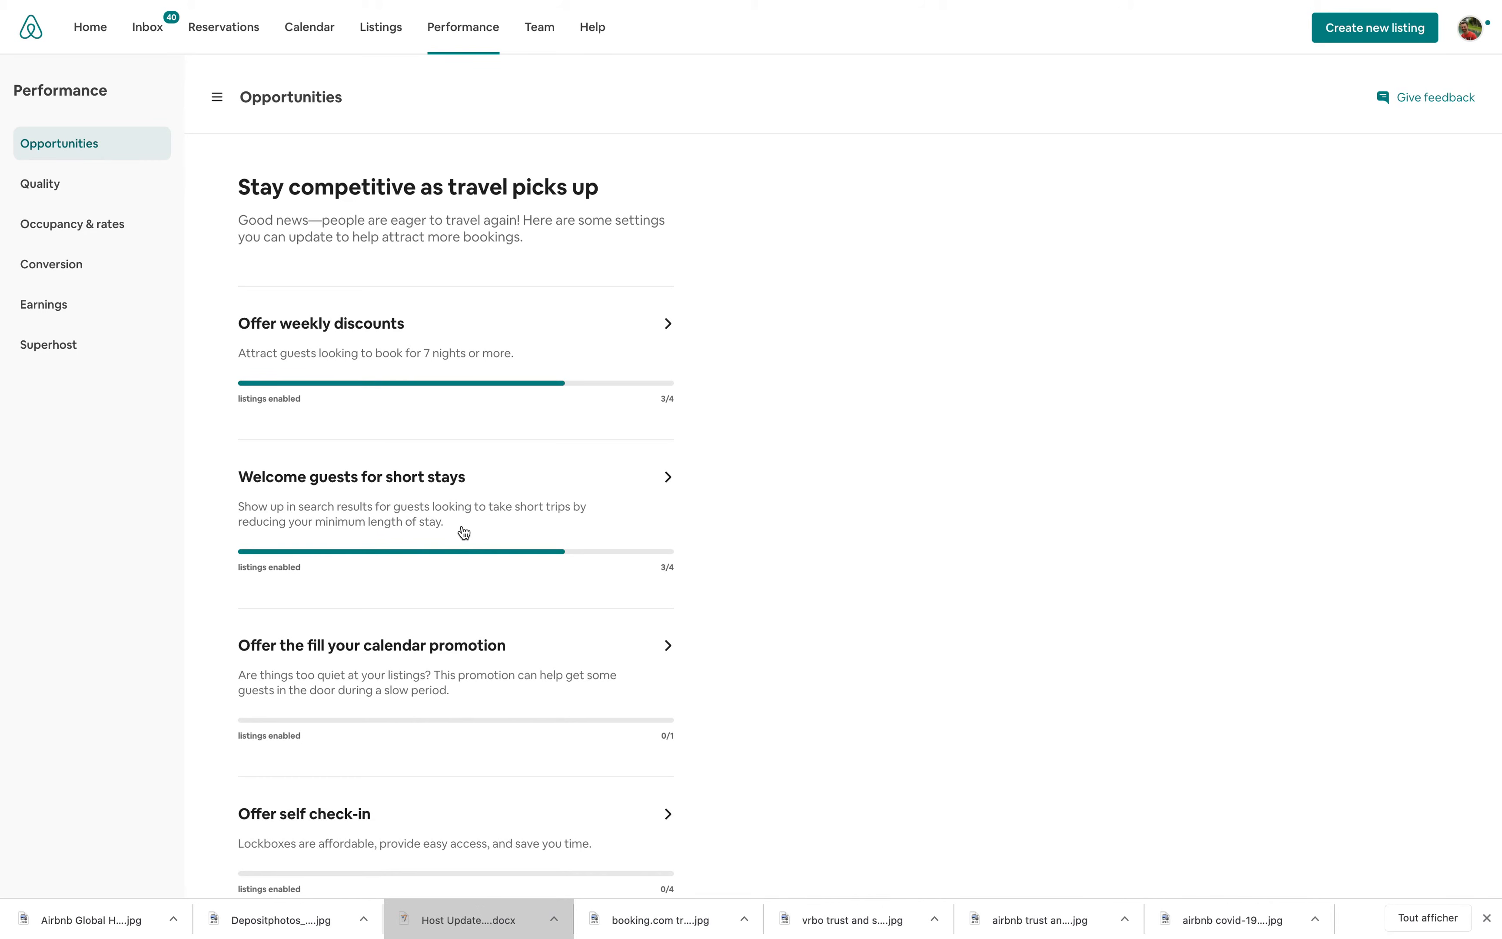
scroll(down, 3)
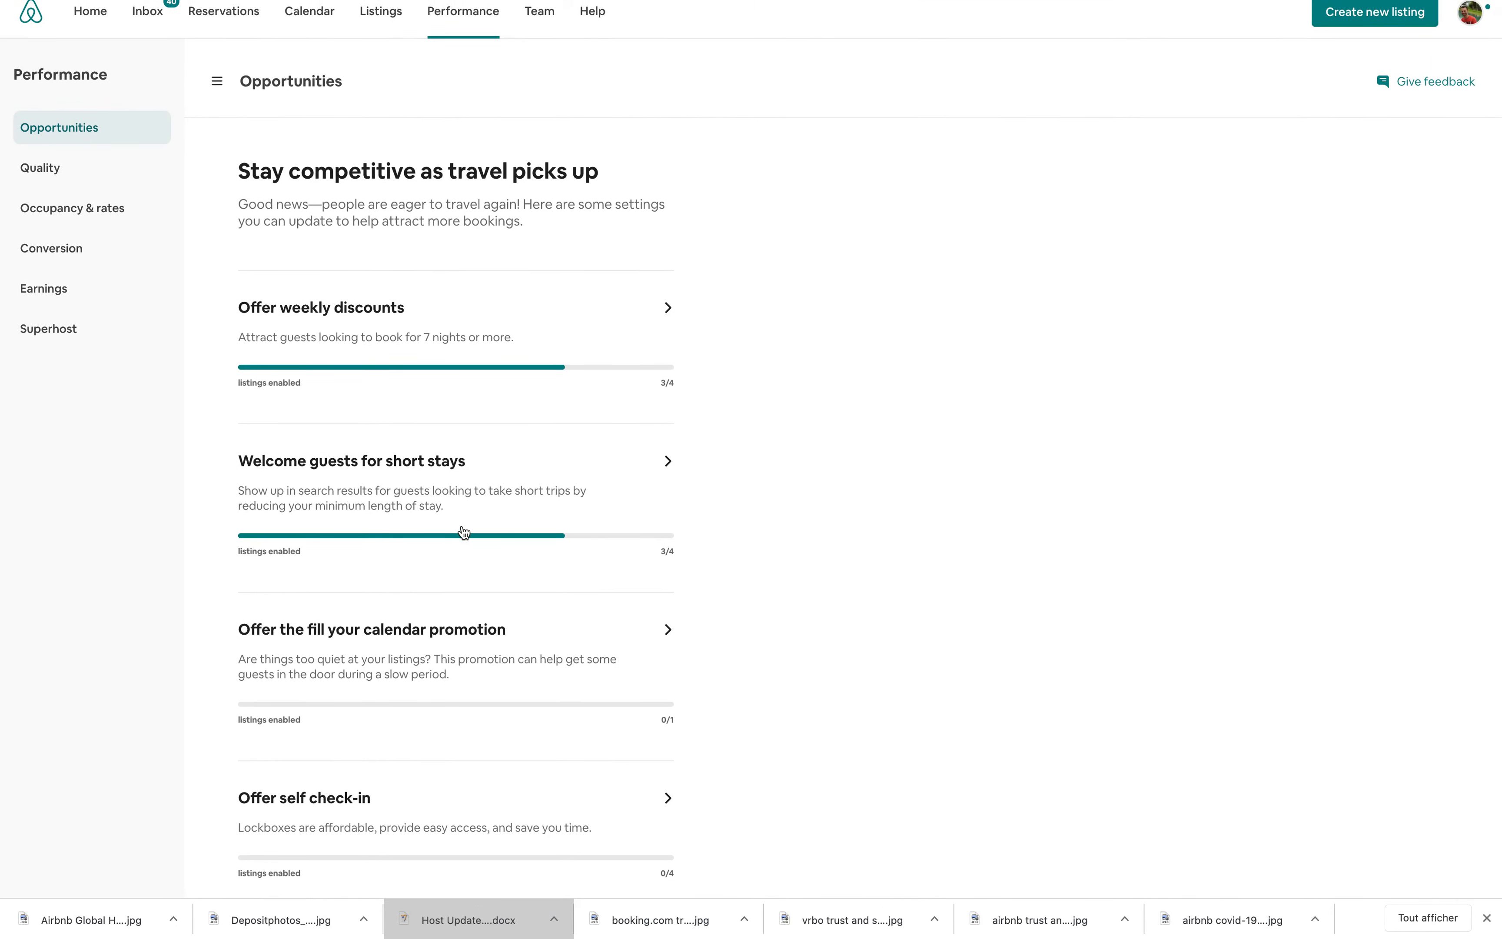
scroll(down, 3)
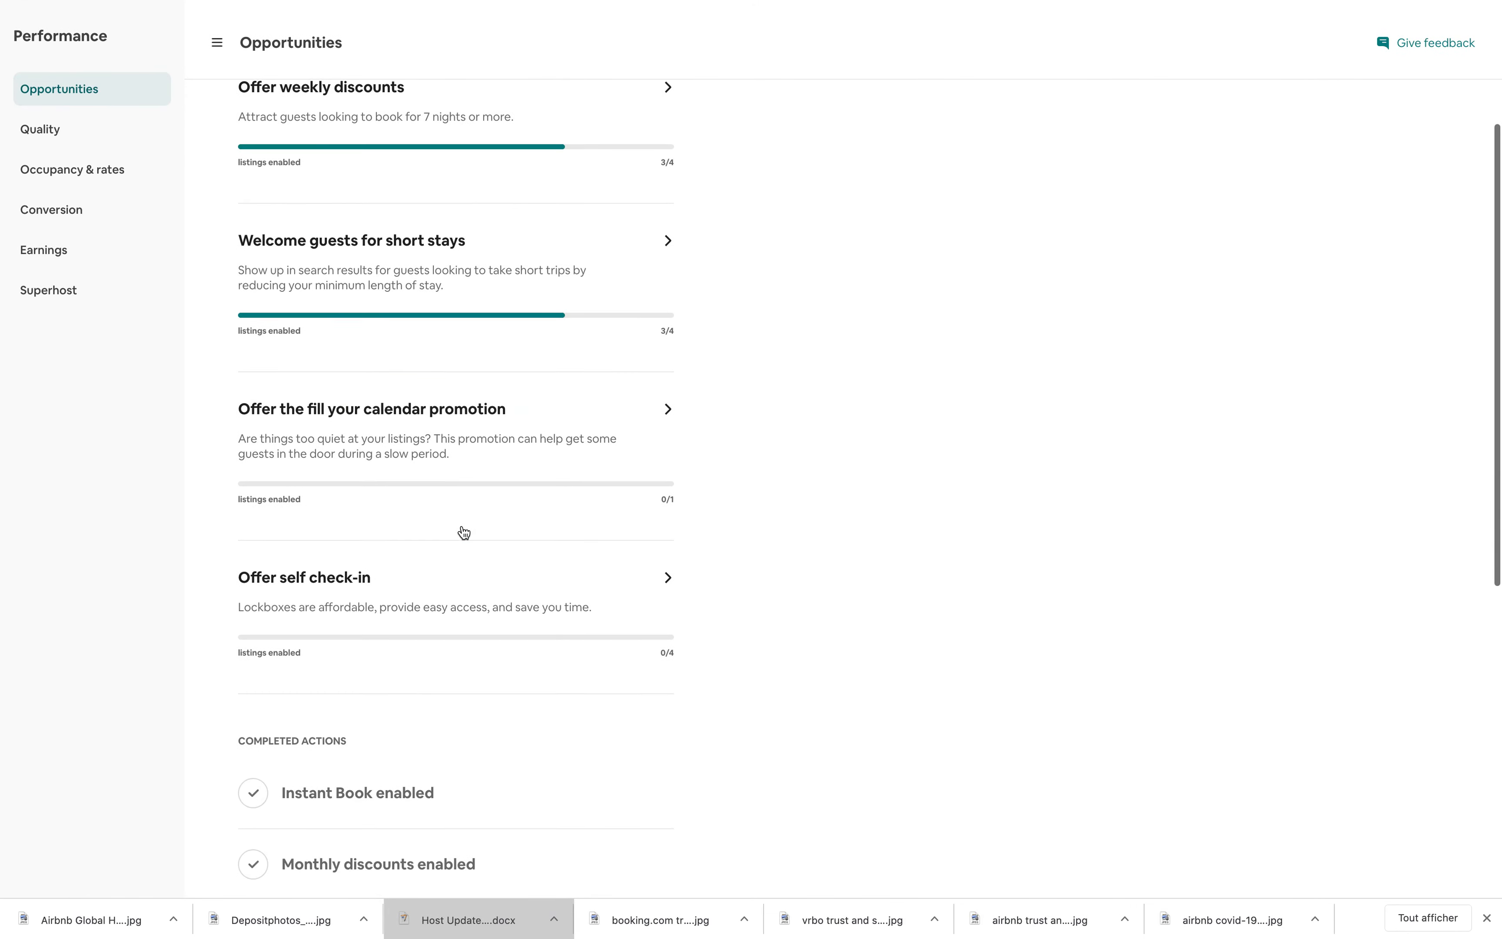
scroll(down, 3)
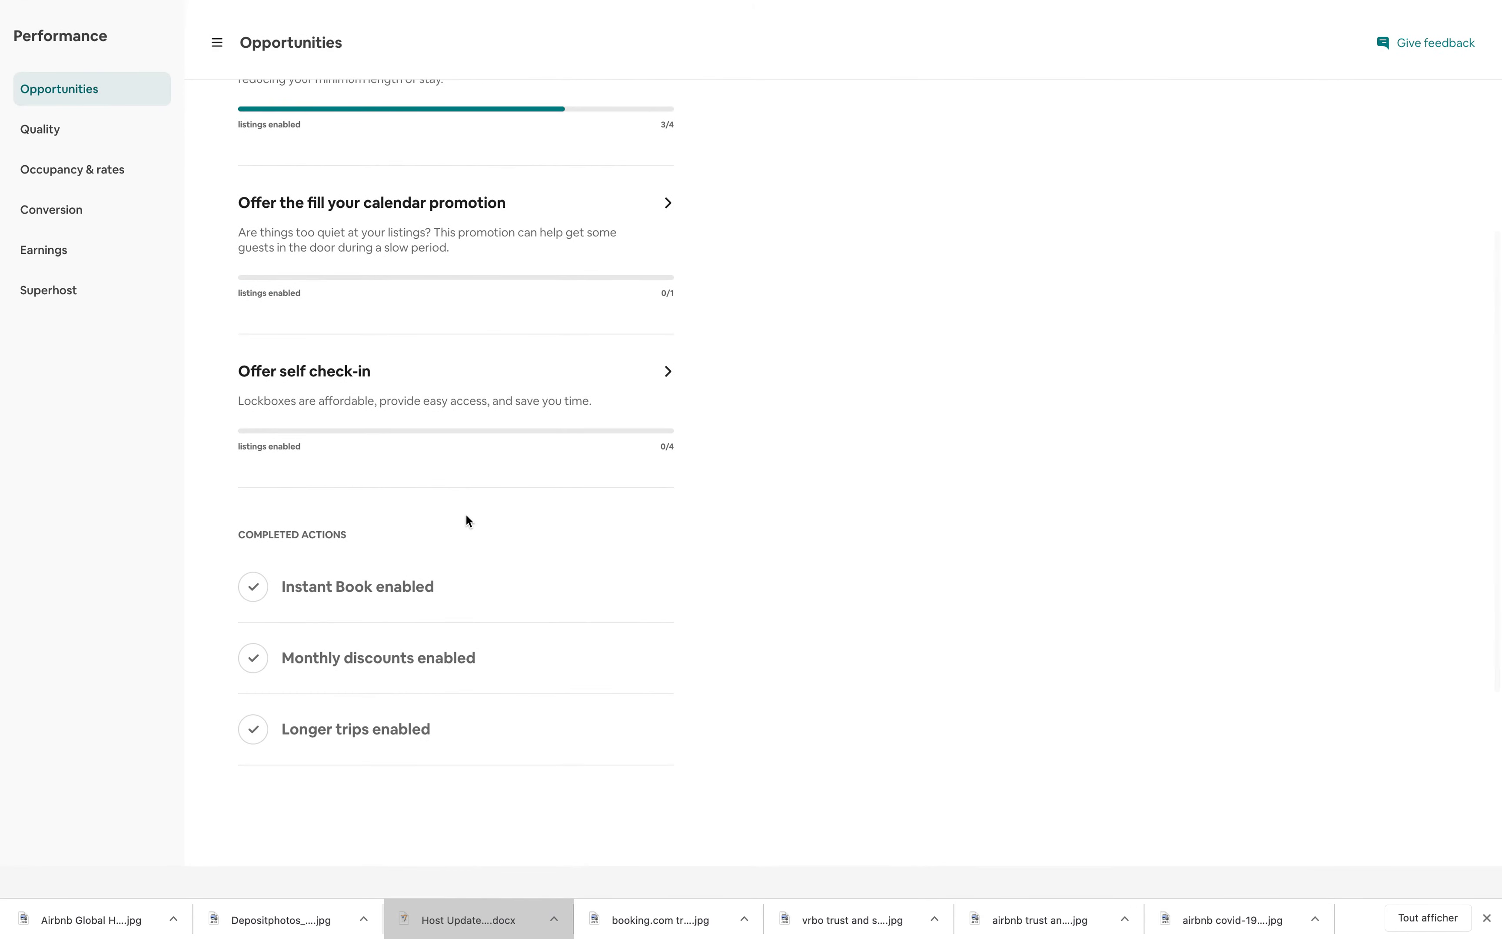
mouse_move(682, 386)
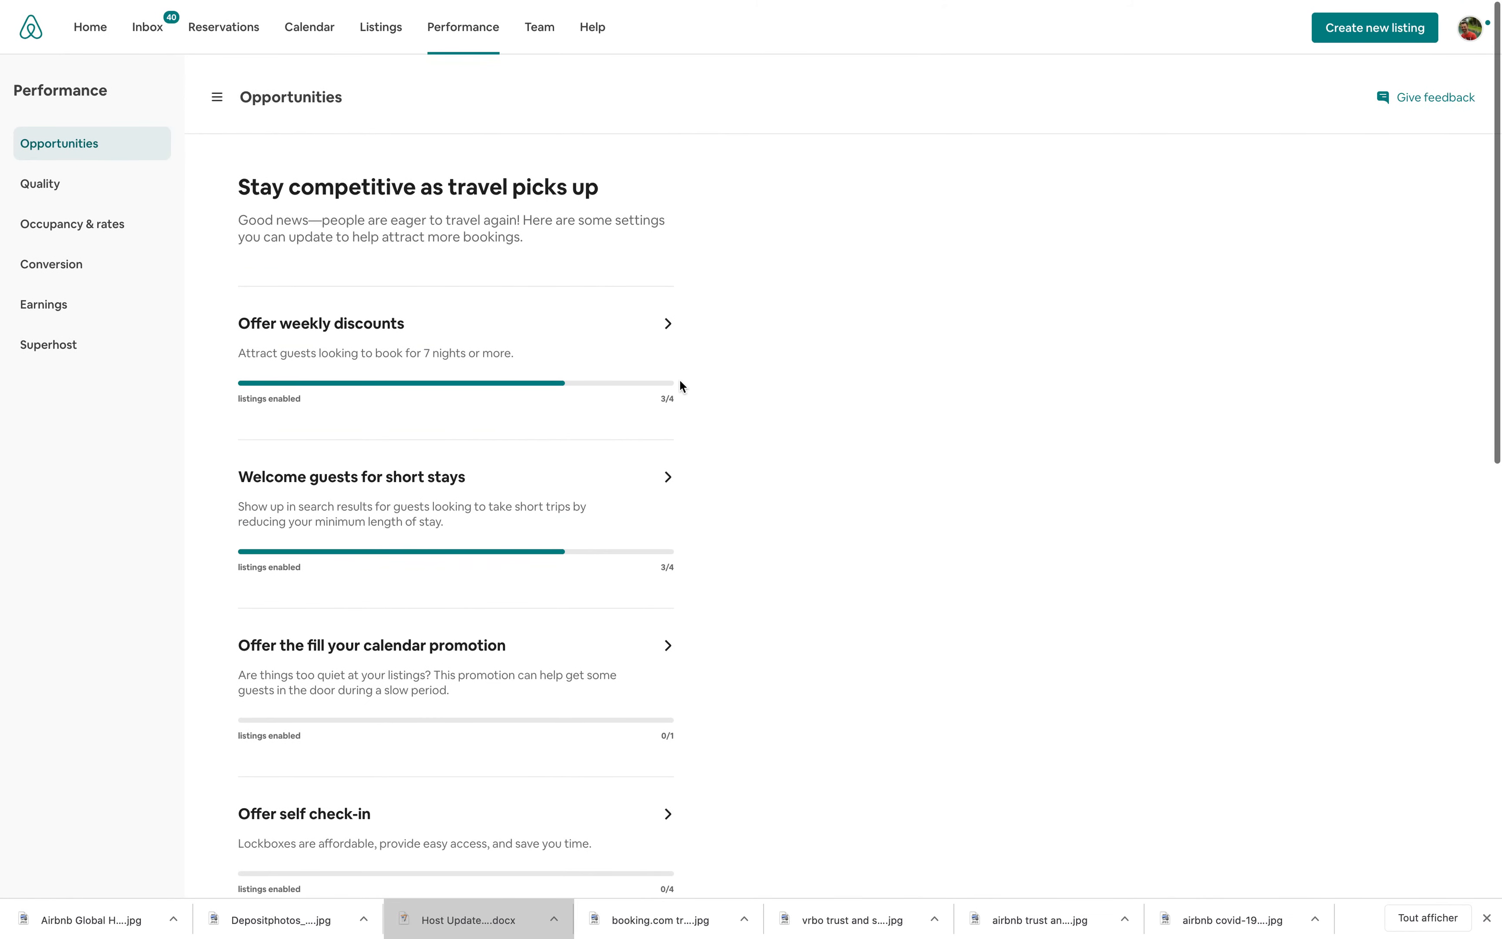
mouse_move(92, 116)
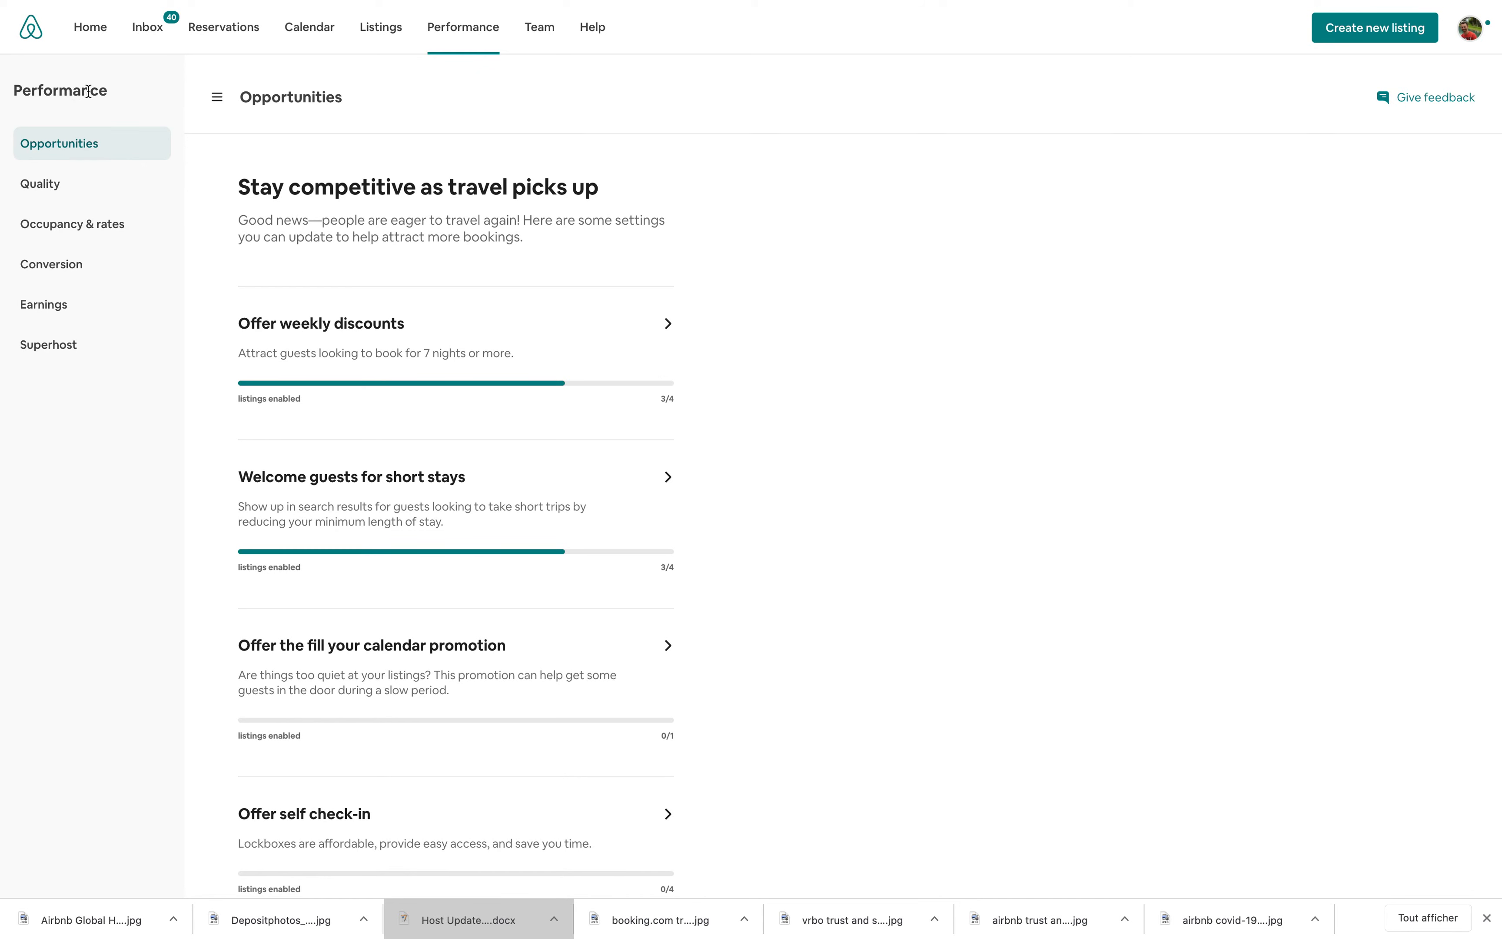
mouse_move(120, 96)
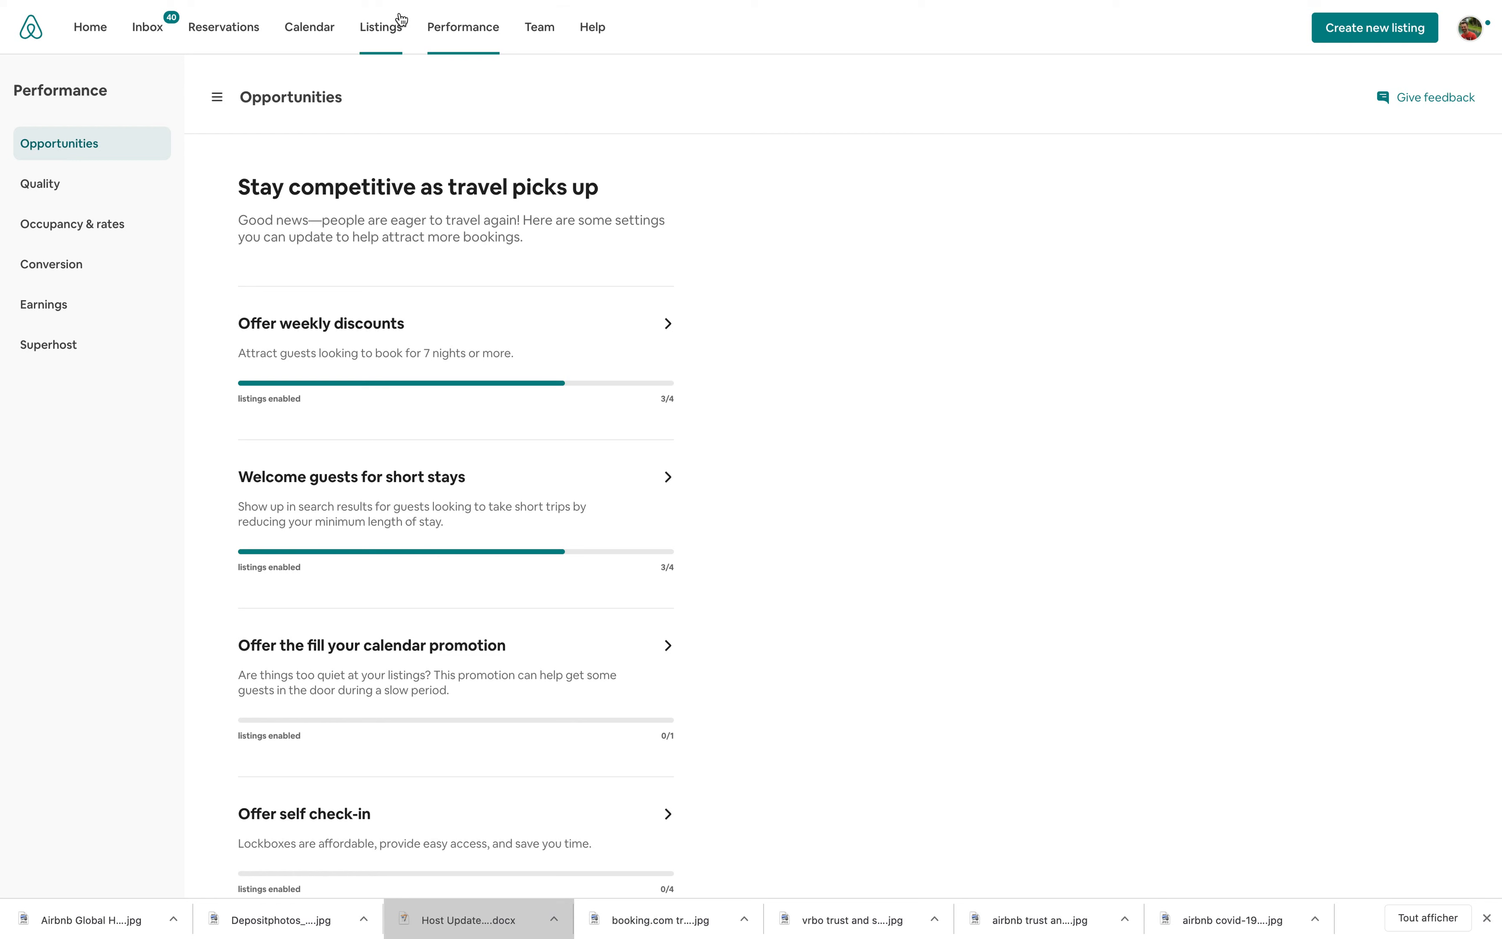
mouse_move(130, 143)
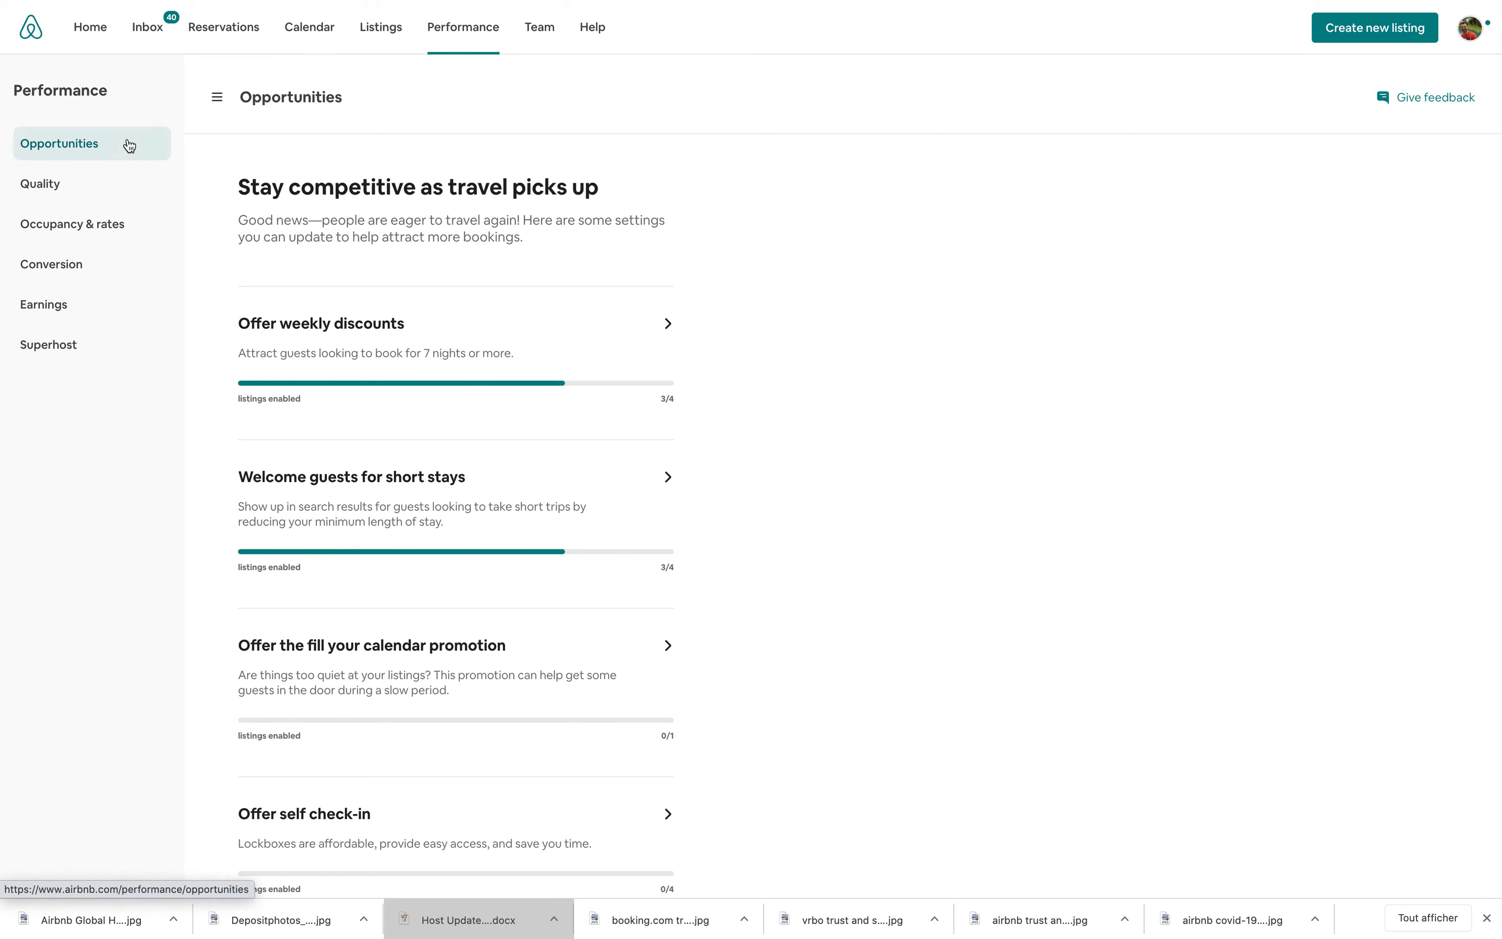